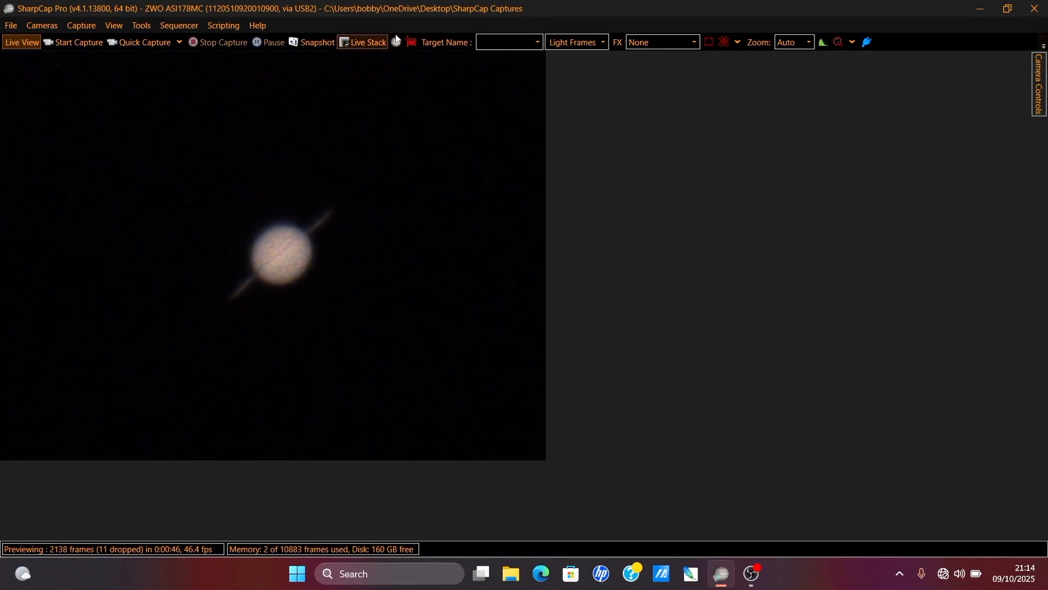
- Start live stacking Saturn and review the Stabilization/Alignment and Frame Filtering settings
{"action": "left_click", "coordinate": [368, 42]}
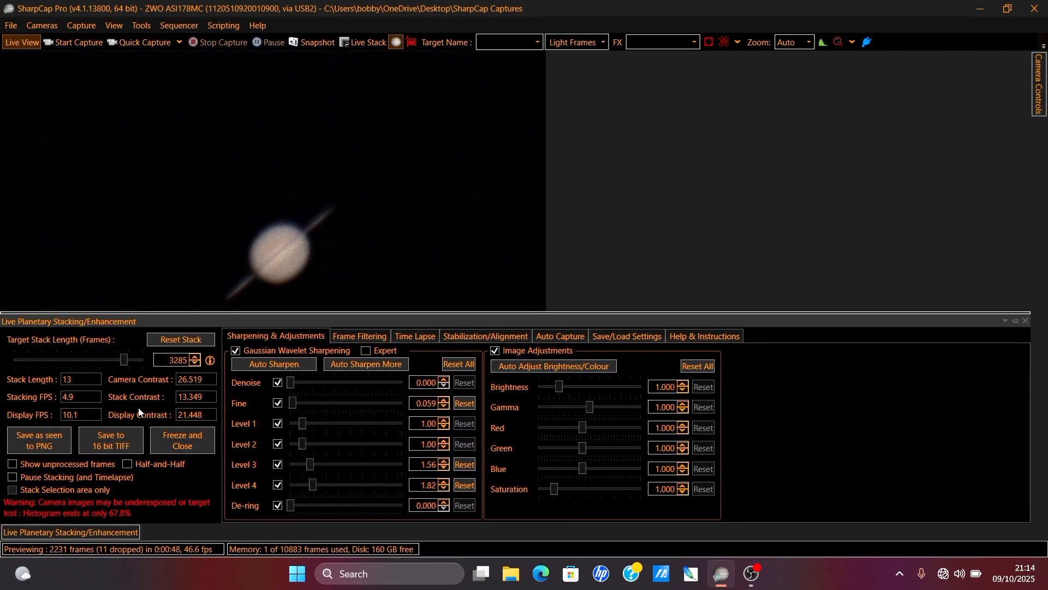
{"action": "left_click", "coordinate": [180, 342]}
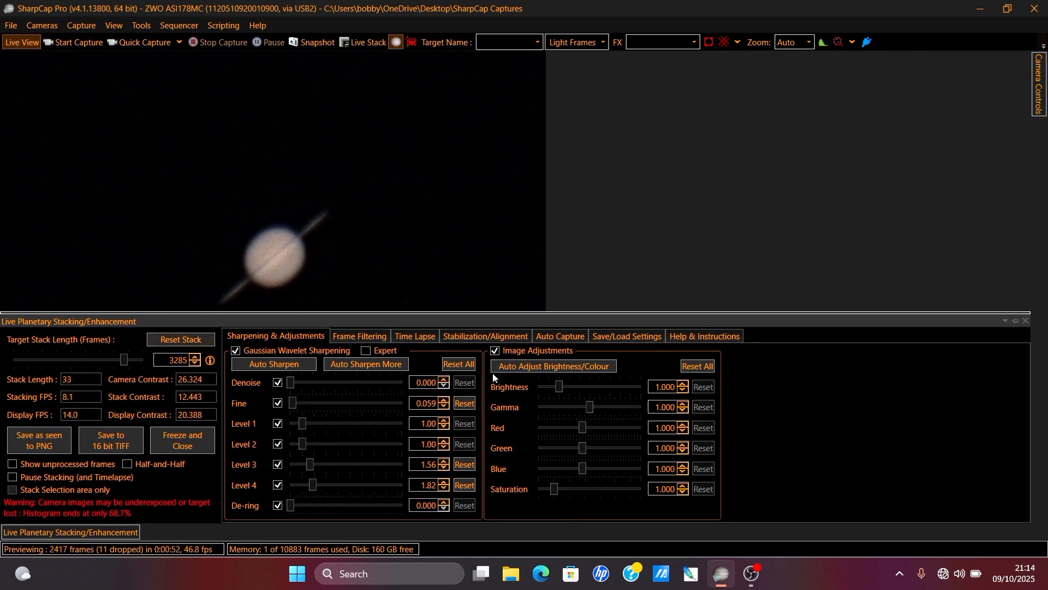
{"action": "left_click", "coordinate": [485, 336]}
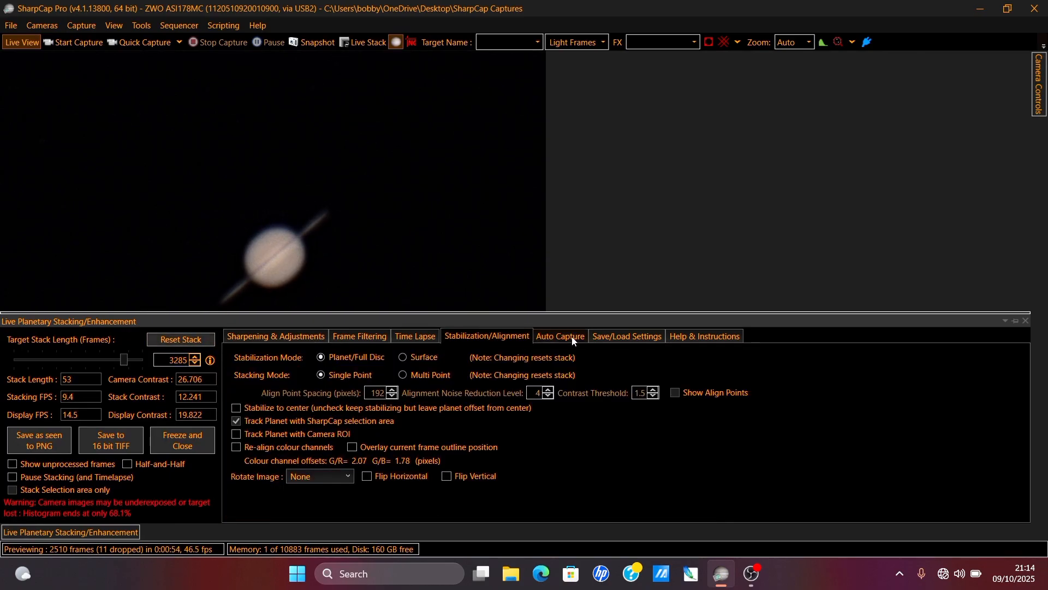
{"action": "left_click", "coordinate": [359, 335]}
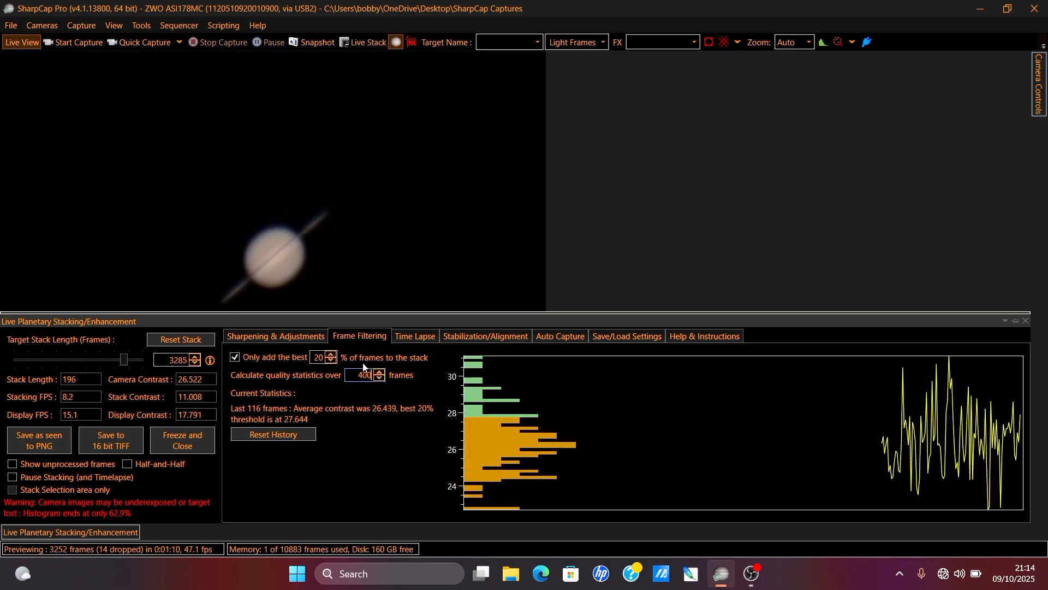
- Reset the frame quality history, keeping the best 20% of frames, and return to Sharpening & Adjustments
{"action": "left_click", "coordinate": [272, 434]}
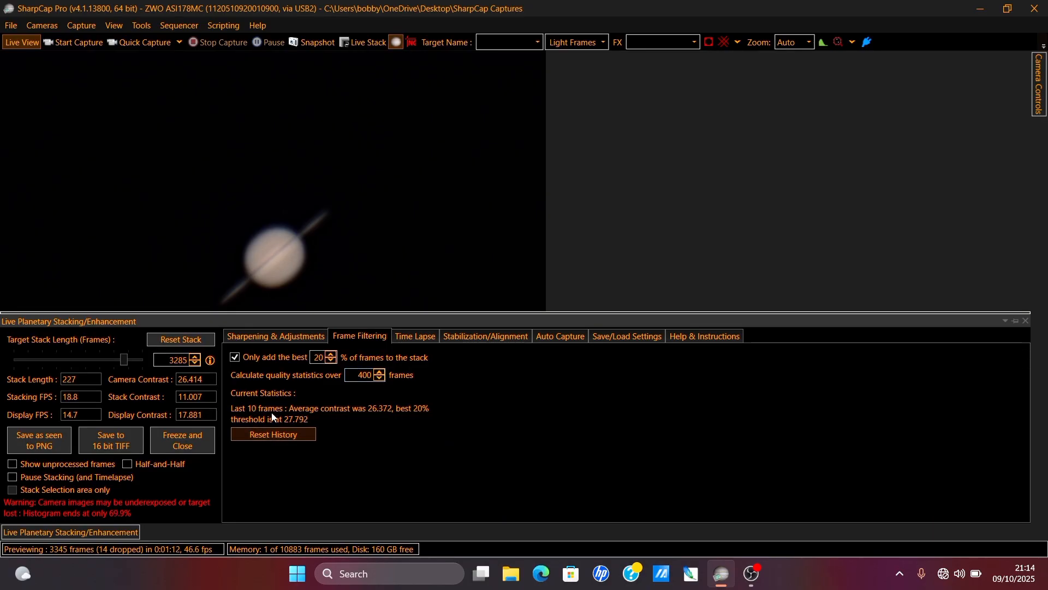
{"action": "left_click", "coordinate": [180, 340]}
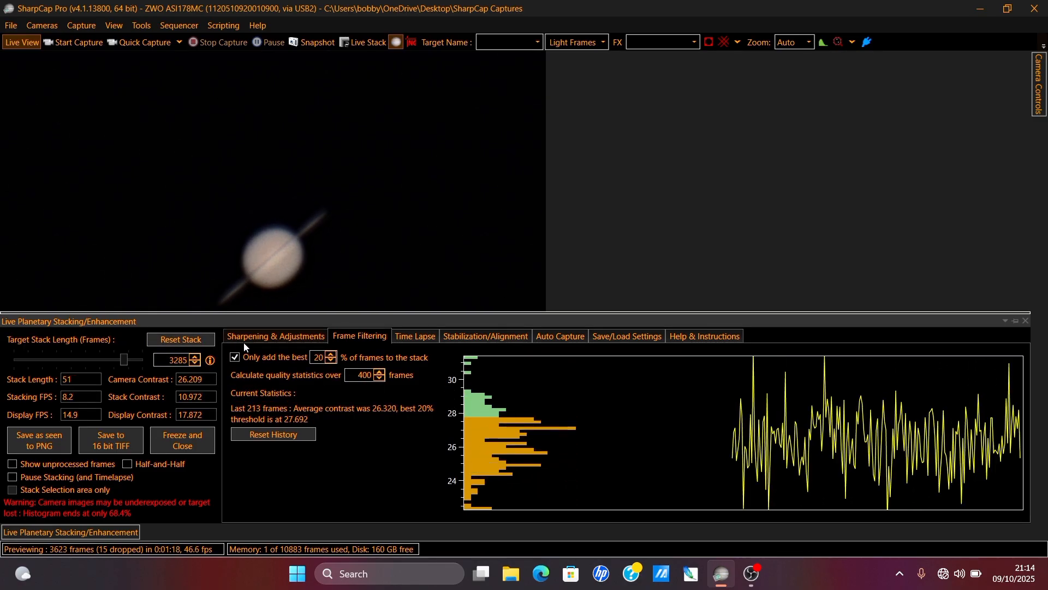
{"action": "left_click", "coordinate": [275, 335]}
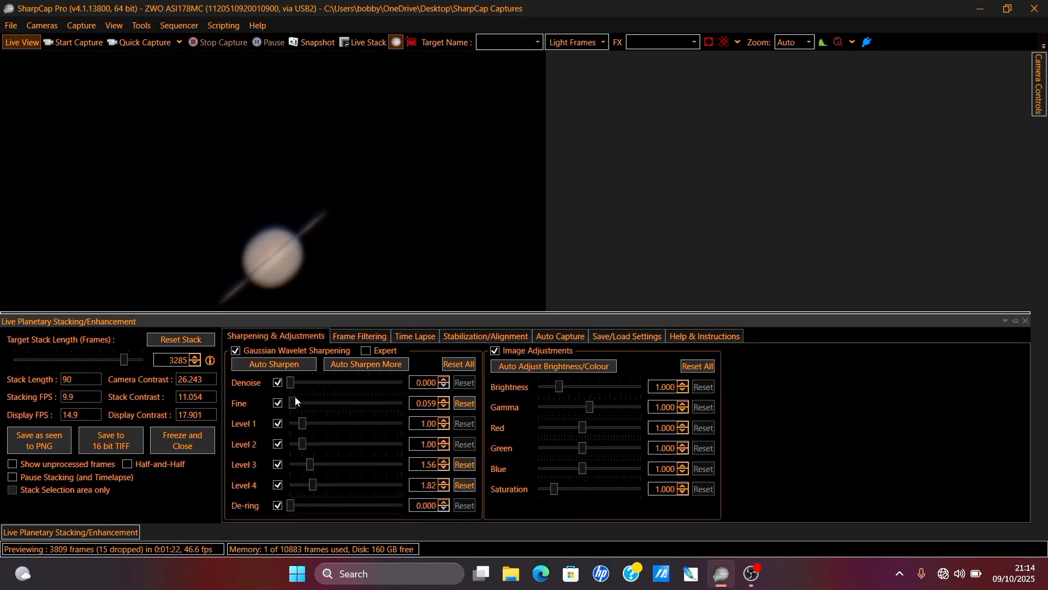
- Minimise the stacking panel and view Saturn at 100%, 200%, then back to Auto zoom
{"action": "left_click", "coordinate": [1005, 320]}
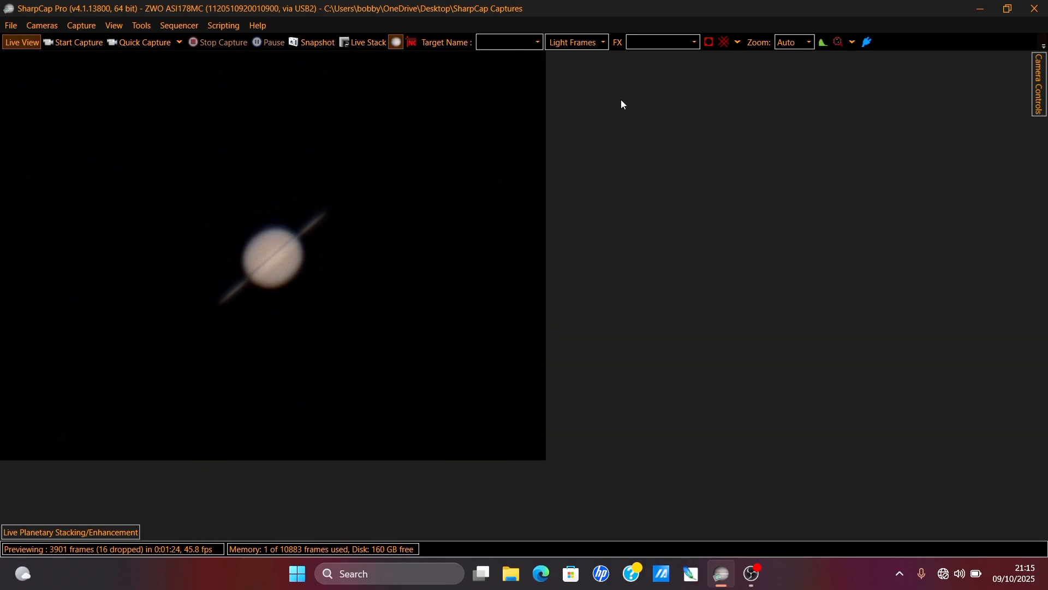
{"action": "left_click", "coordinate": [793, 43]}
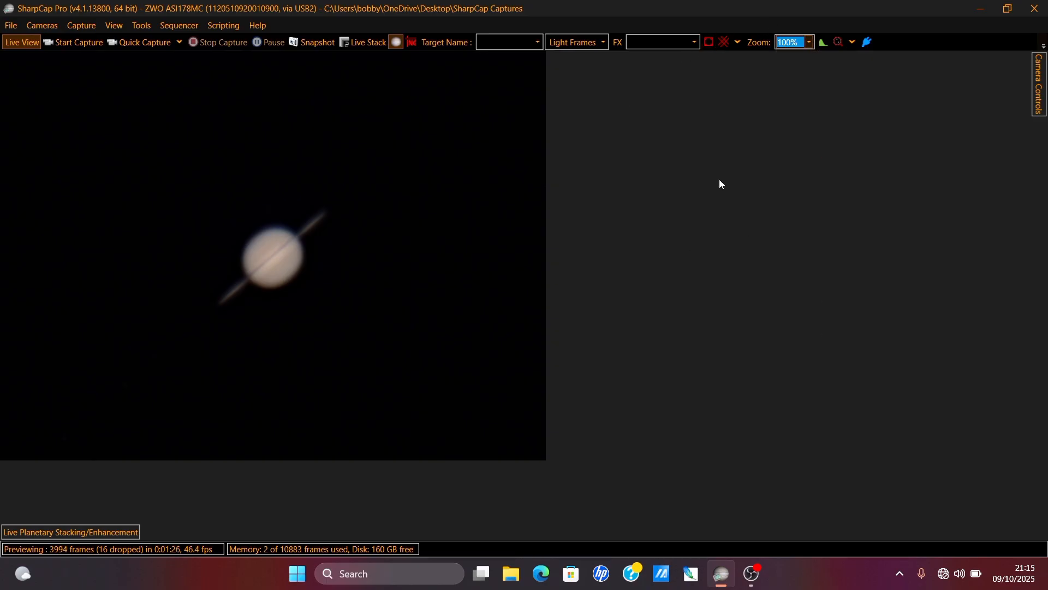
{"action": "left_click", "coordinate": [808, 42]}
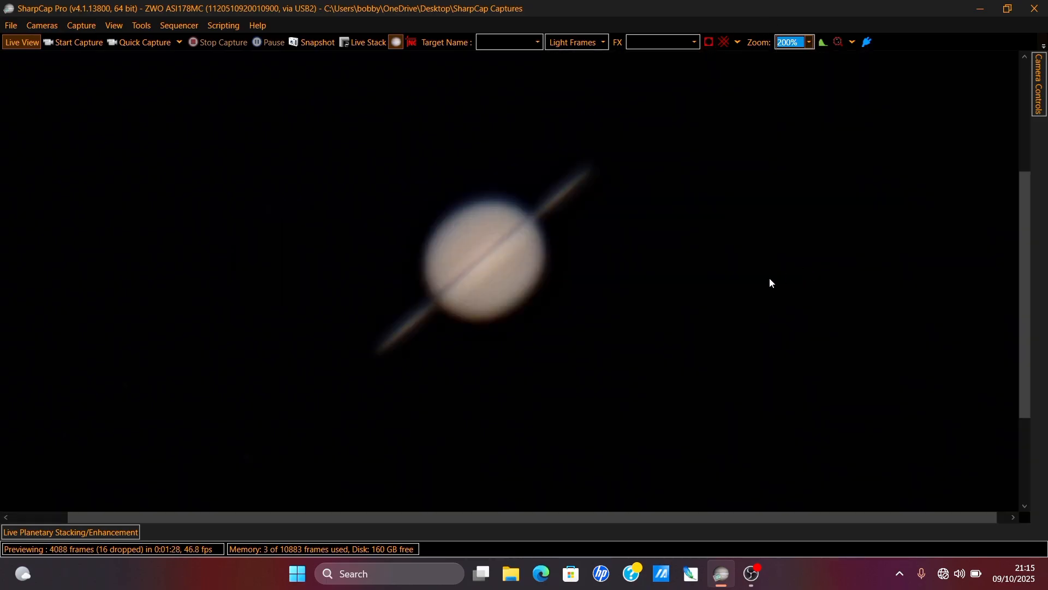
{"action": "mouse_move", "coordinate": [615, 207]}
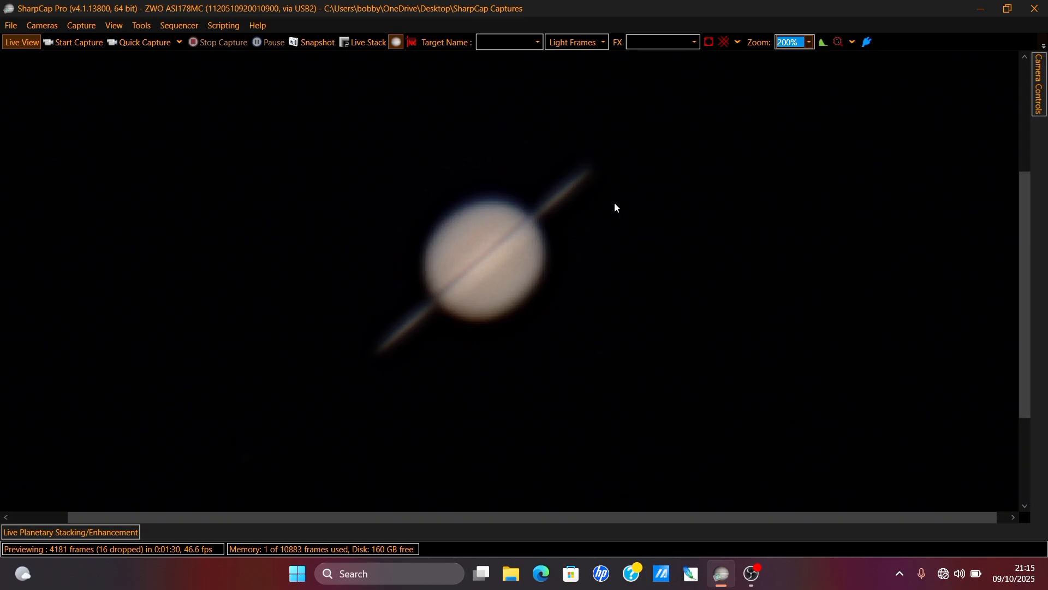
{"action": "left_click", "coordinate": [808, 42]}
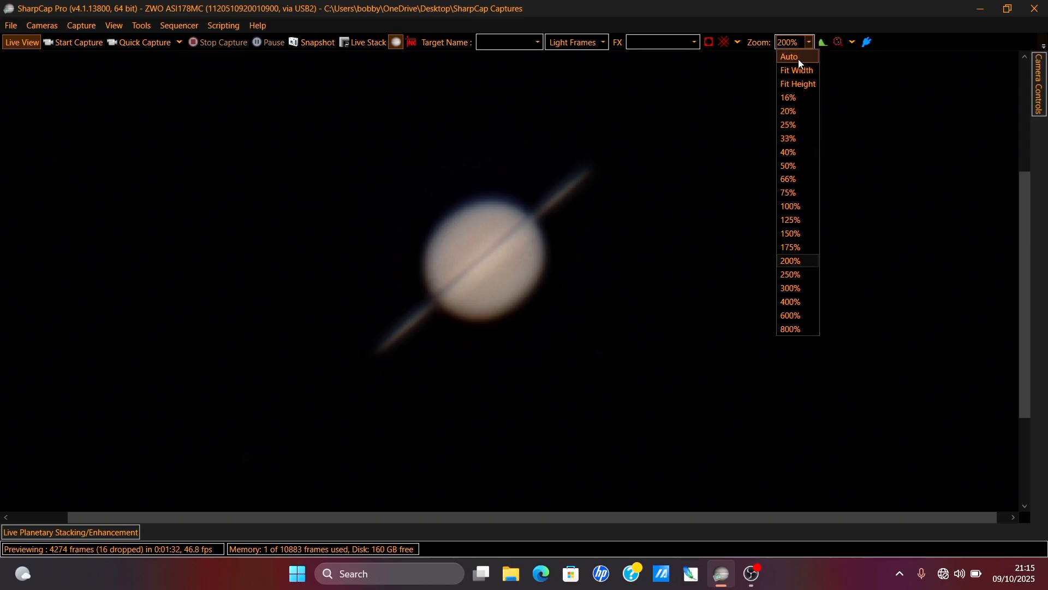
{"action": "left_click", "coordinate": [788, 56]}
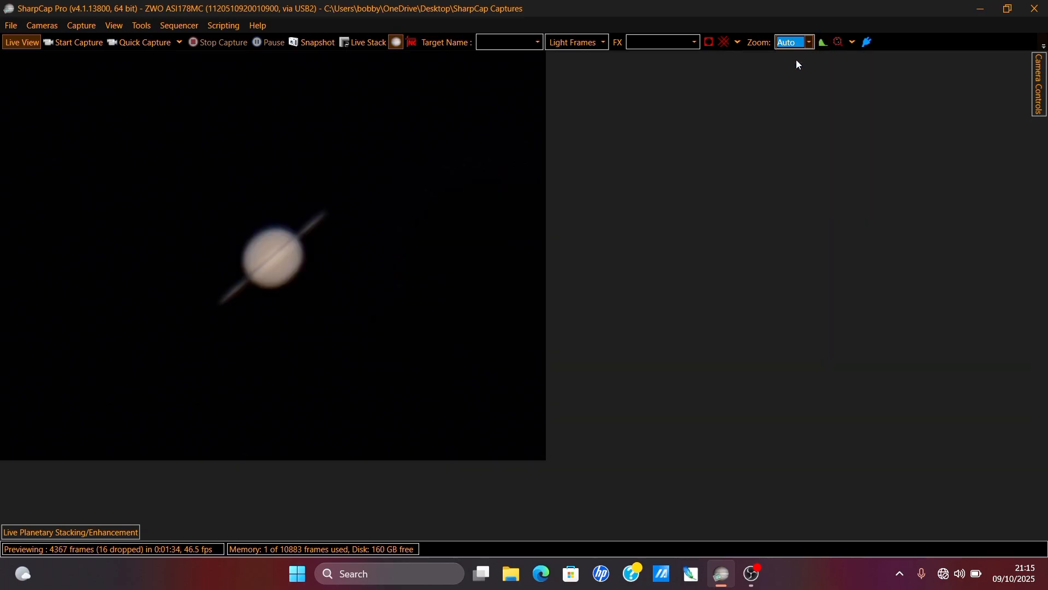
- Reopen the stacking panel, nudge gamma then reset it to default, with denoise 0.480 and fine 0.587
{"action": "left_click", "coordinate": [70, 532]}
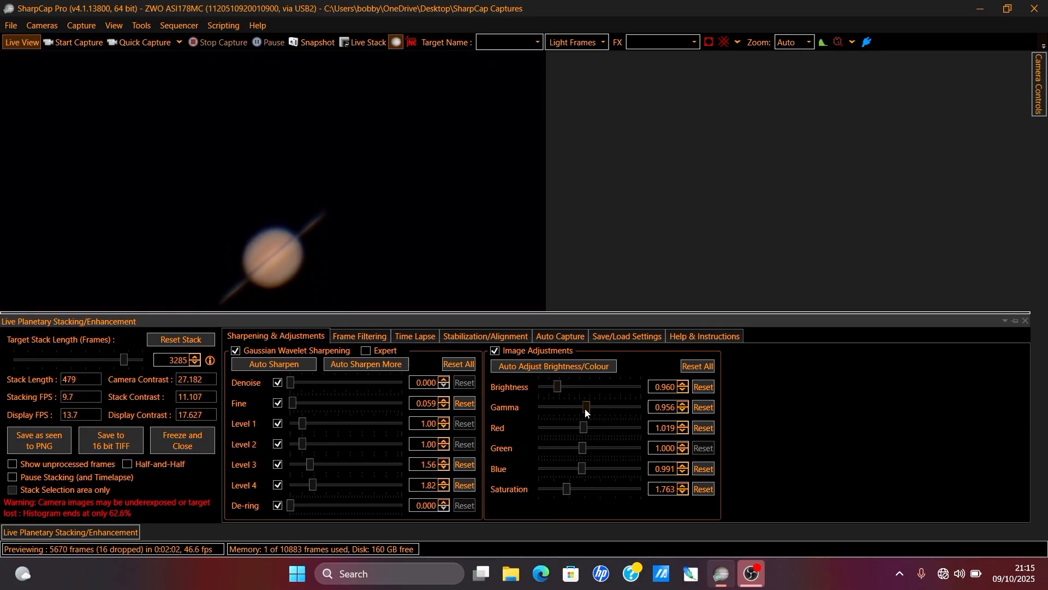
{"action": "left_click", "coordinate": [683, 410]}
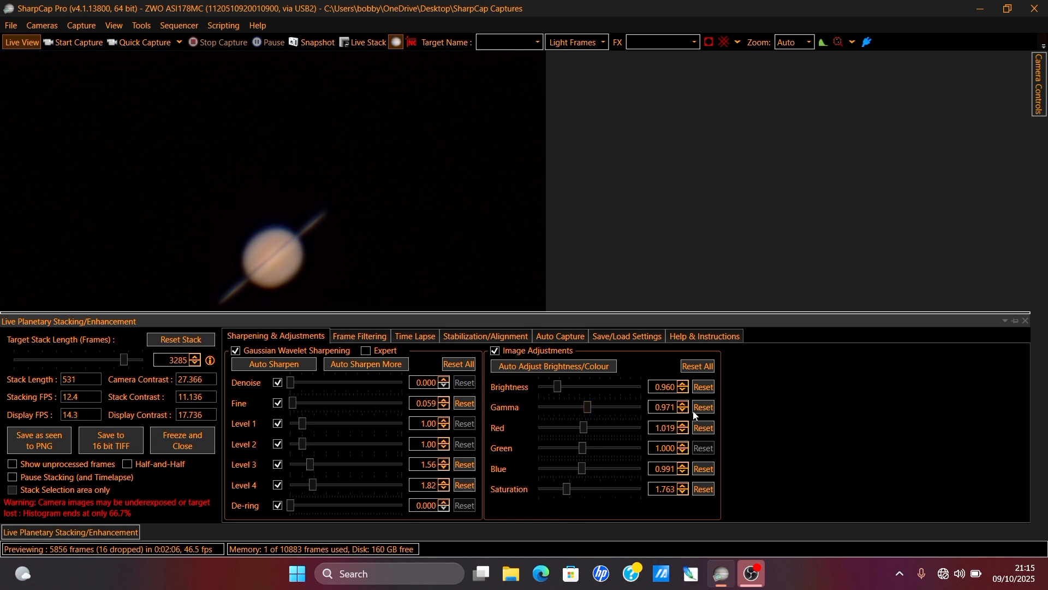
{"action": "left_click", "coordinate": [702, 407]}
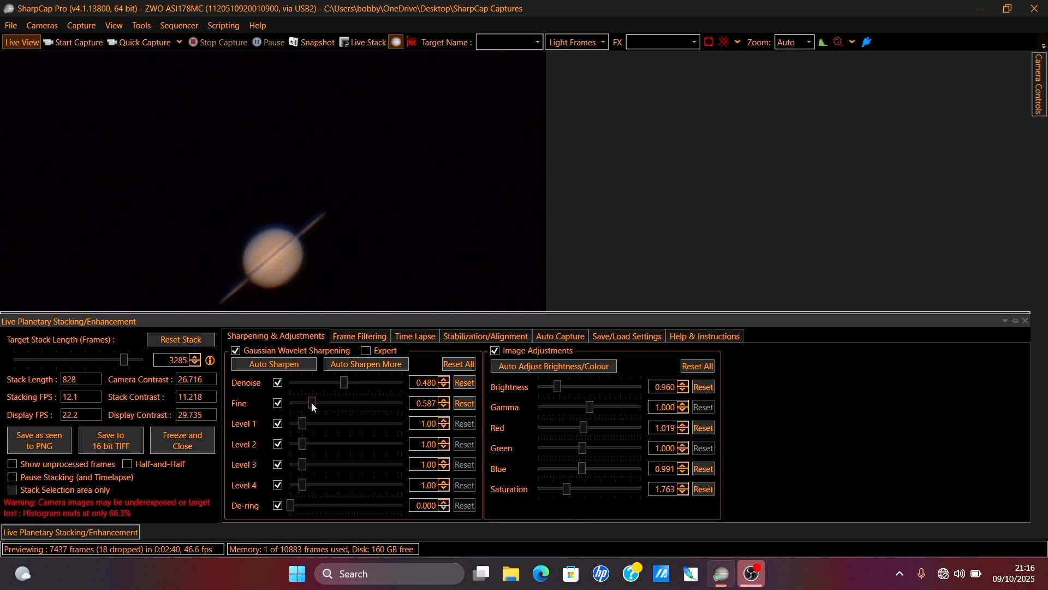
- View Saturn at 125% then Auto zoom, briefly reopen the stacking panel and minimise it
{"action": "left_click", "coordinate": [793, 43]}
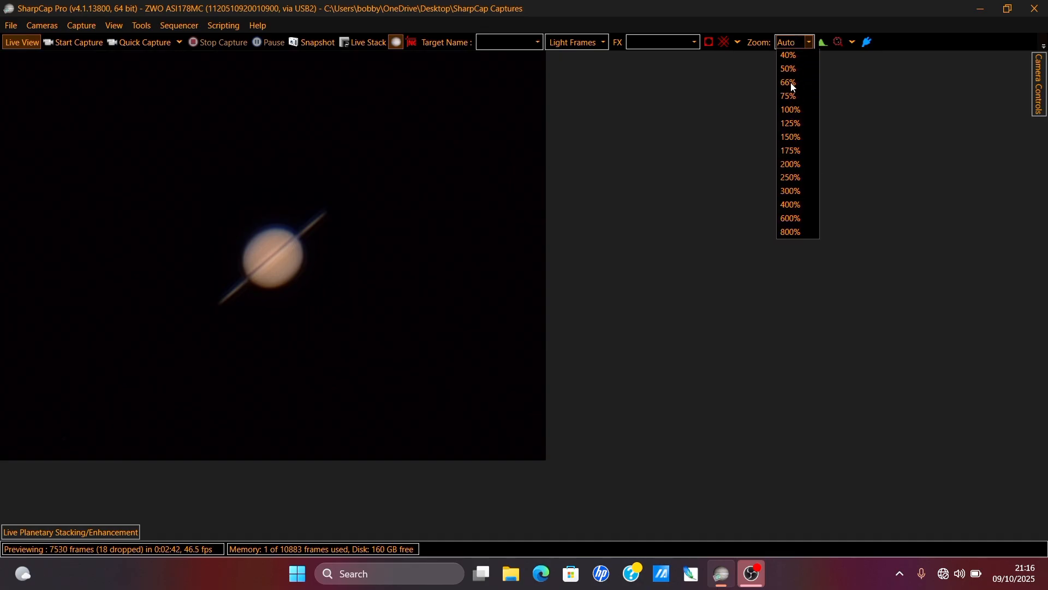
{"action": "left_click", "coordinate": [790, 123]}
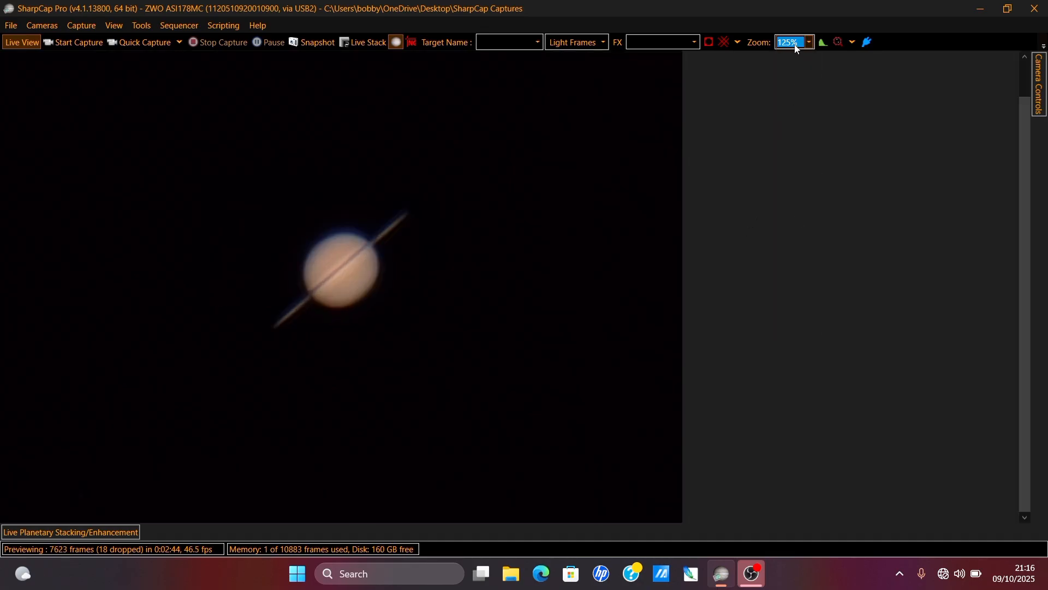
{"action": "left_click", "coordinate": [793, 43]}
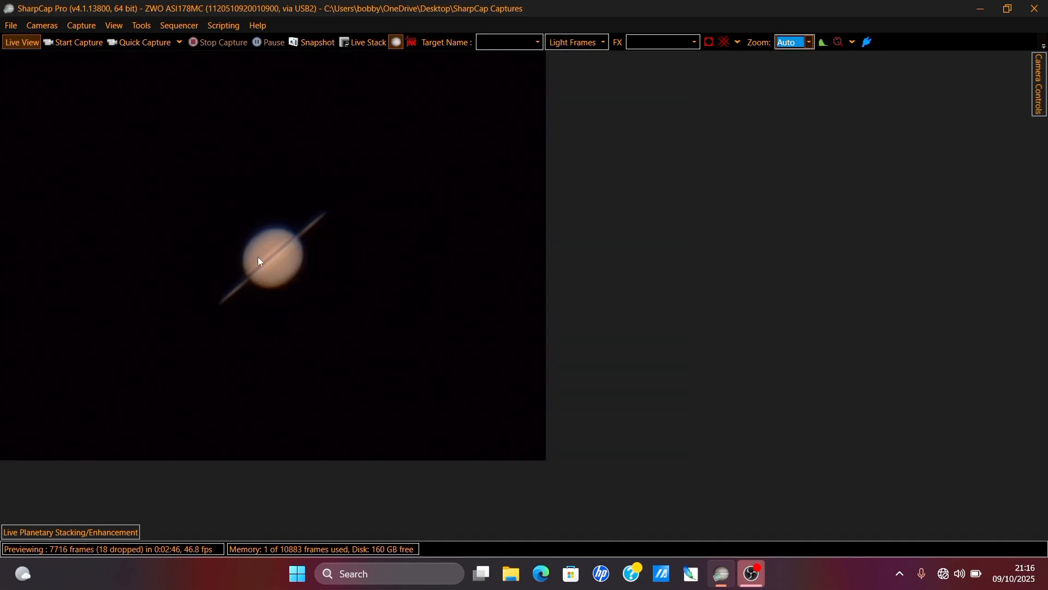
{"action": "left_click", "coordinate": [70, 532]}
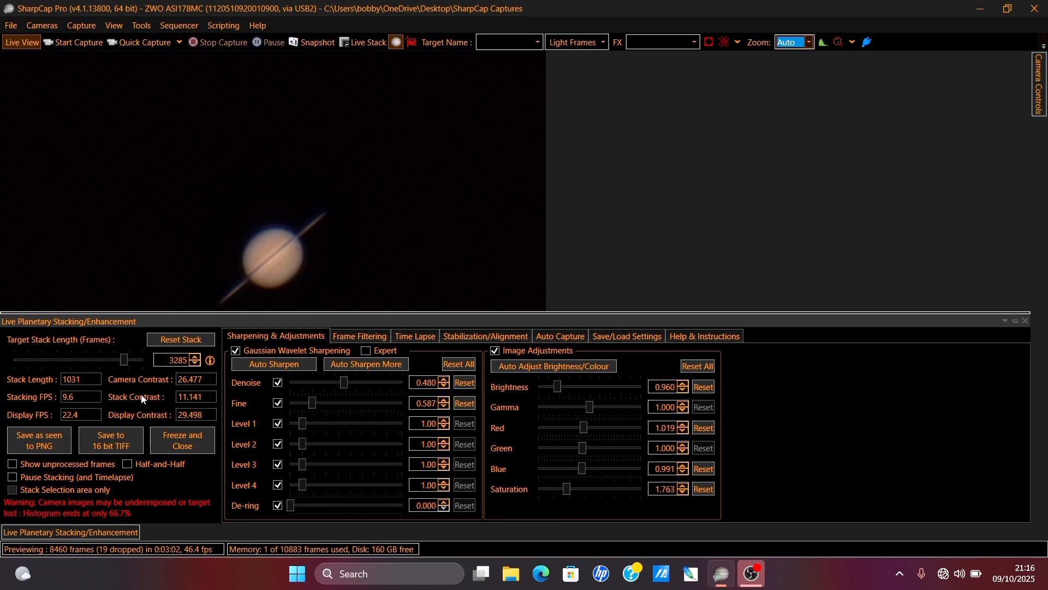
{"action": "left_click", "coordinate": [1016, 321]}
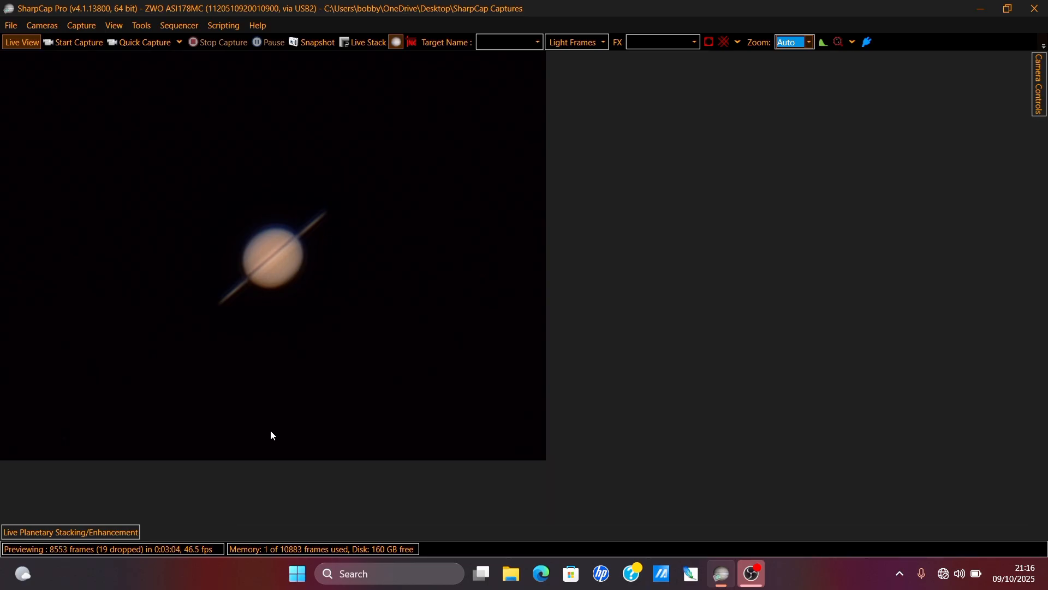
- Reopen the stacking panel, auto-adjust brightness/colour, then reset all for manual colour and saturation 1.994
{"action": "left_click", "coordinate": [70, 532]}
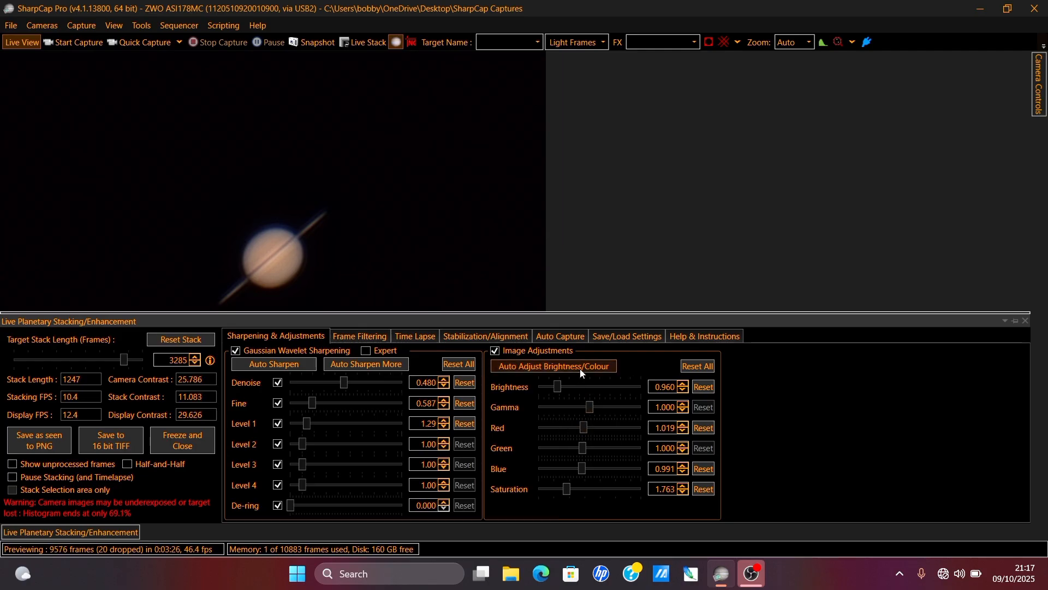
{"action": "left_click", "coordinate": [551, 366]}
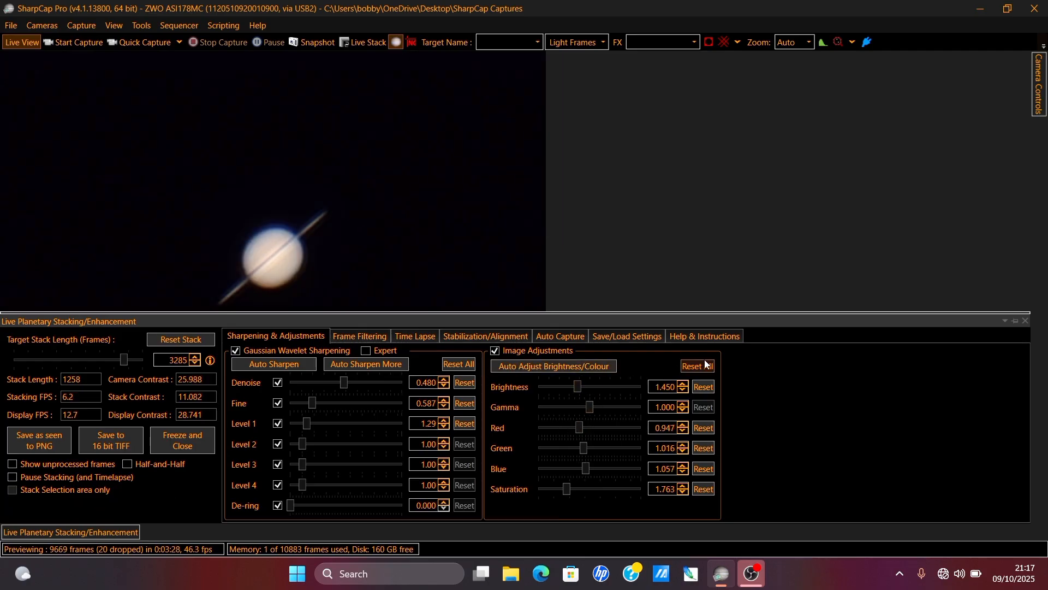
{"action": "left_click", "coordinate": [697, 366]}
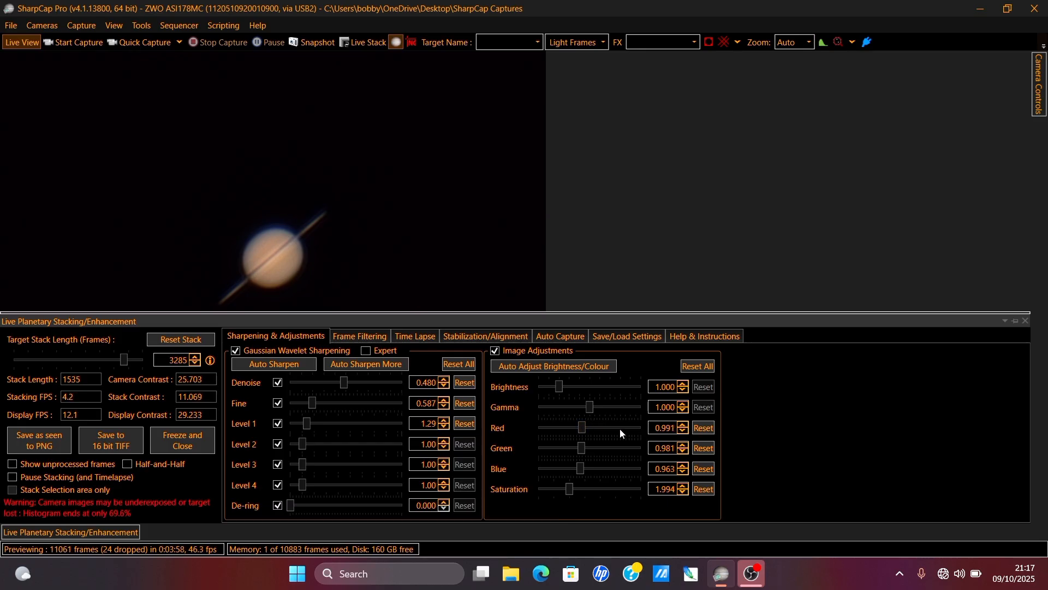
{"action": "mouse_move", "coordinate": [421, 306]}
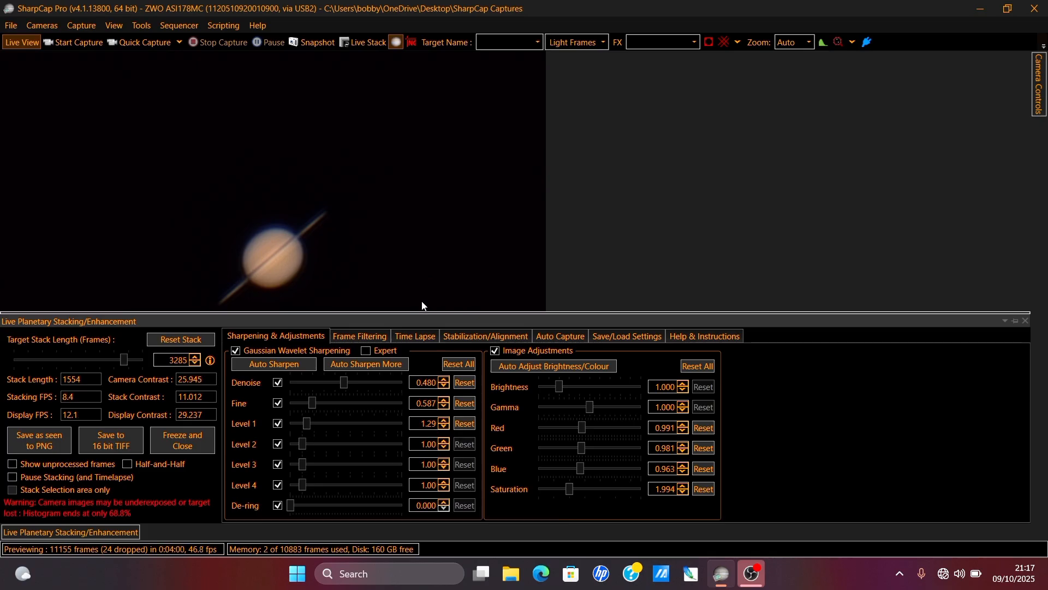
- Show Saturn at 100% zoom and save the stacked image as seen to PNG
{"action": "left_click", "coordinate": [794, 42]}
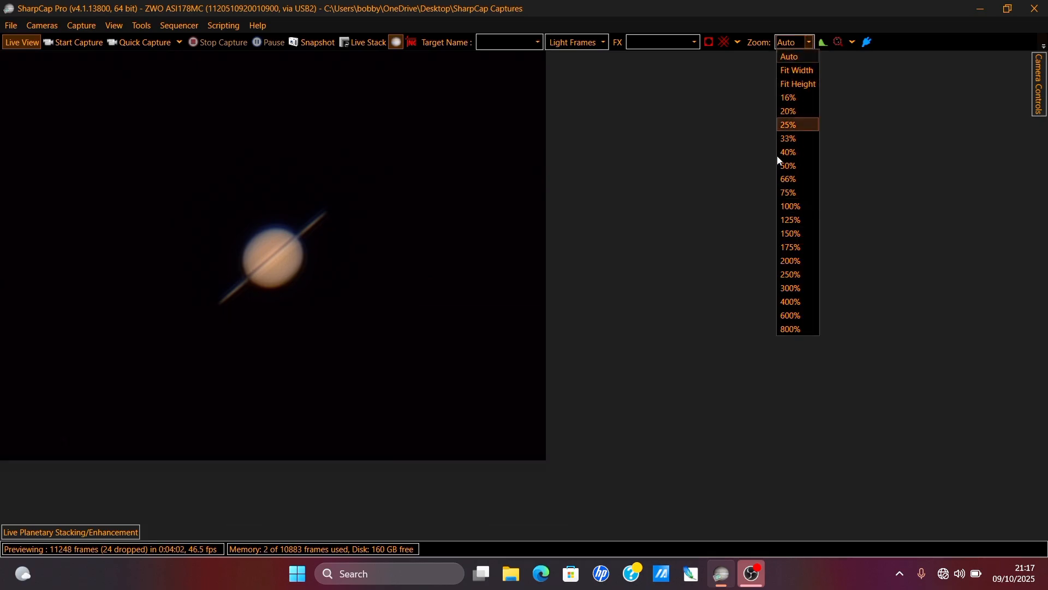
{"action": "left_click", "coordinate": [790, 206]}
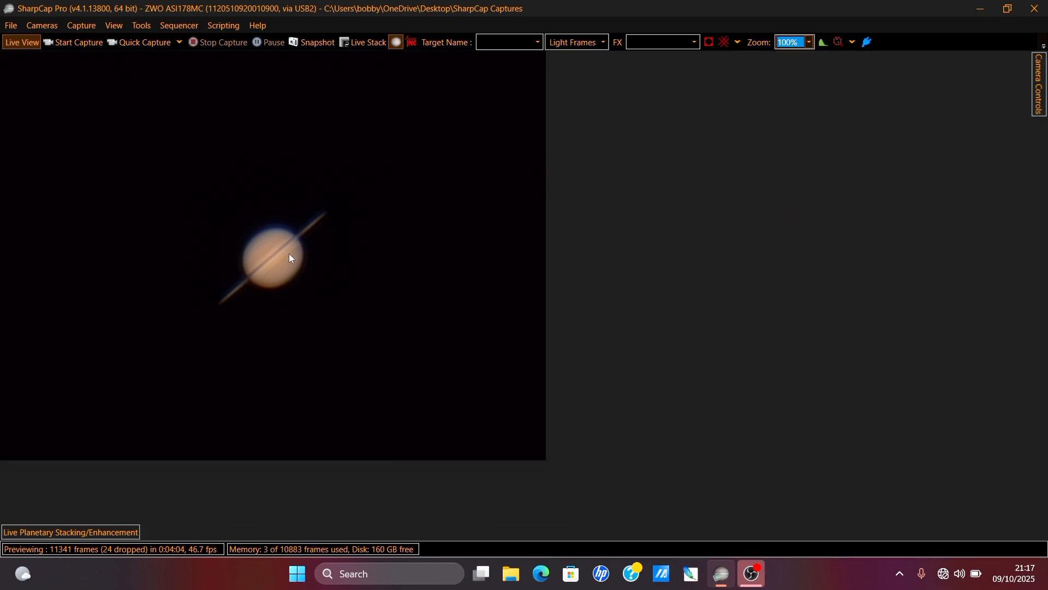
{"action": "left_click", "coordinate": [70, 532]}
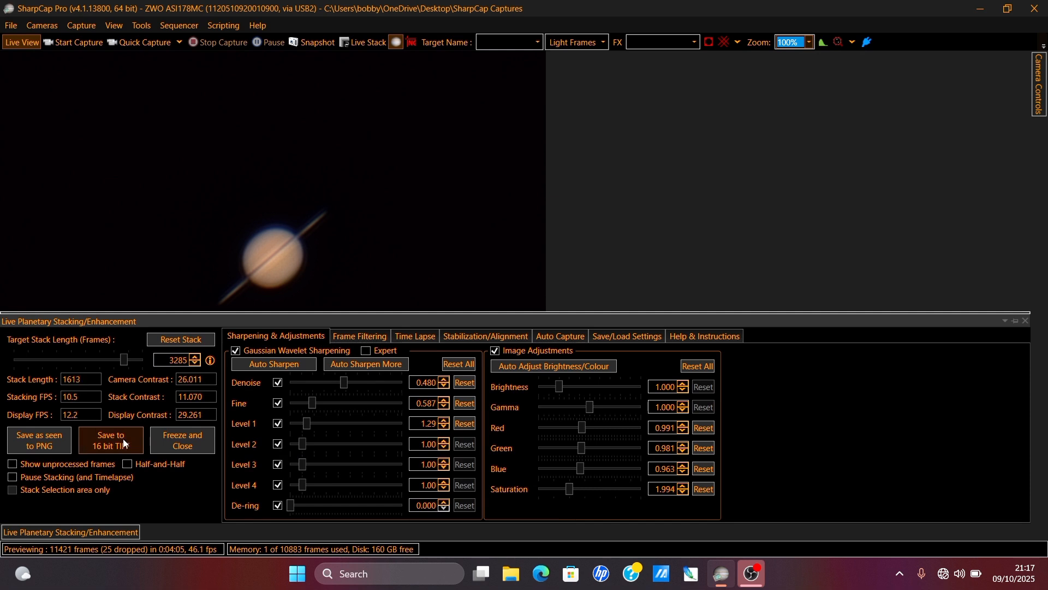
{"action": "left_click", "coordinate": [311, 42]}
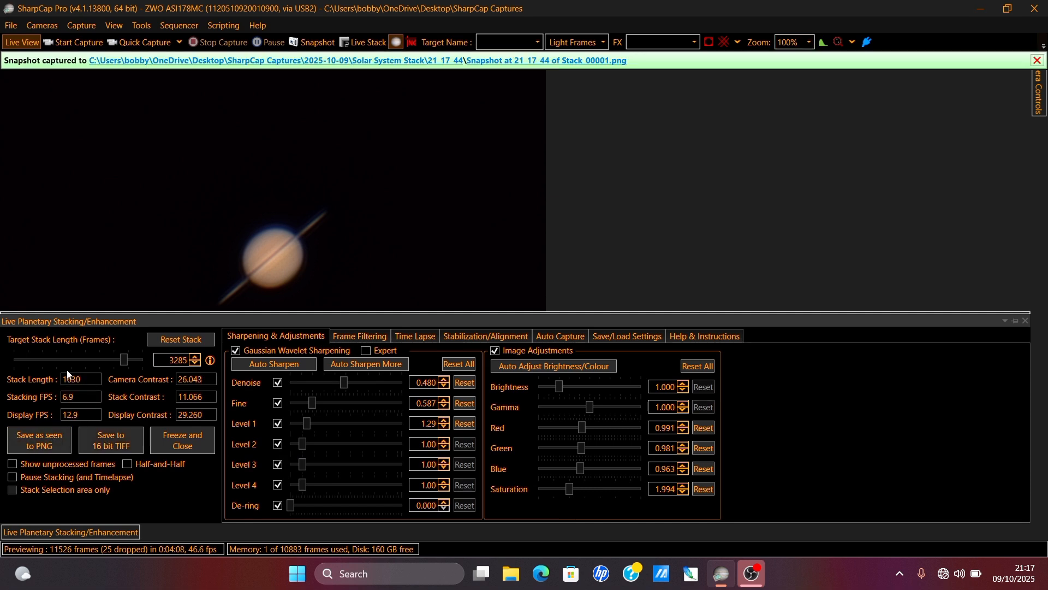
- Close the stacking panel and stop live stacking of Saturn
{"action": "left_click", "coordinate": [1014, 321]}
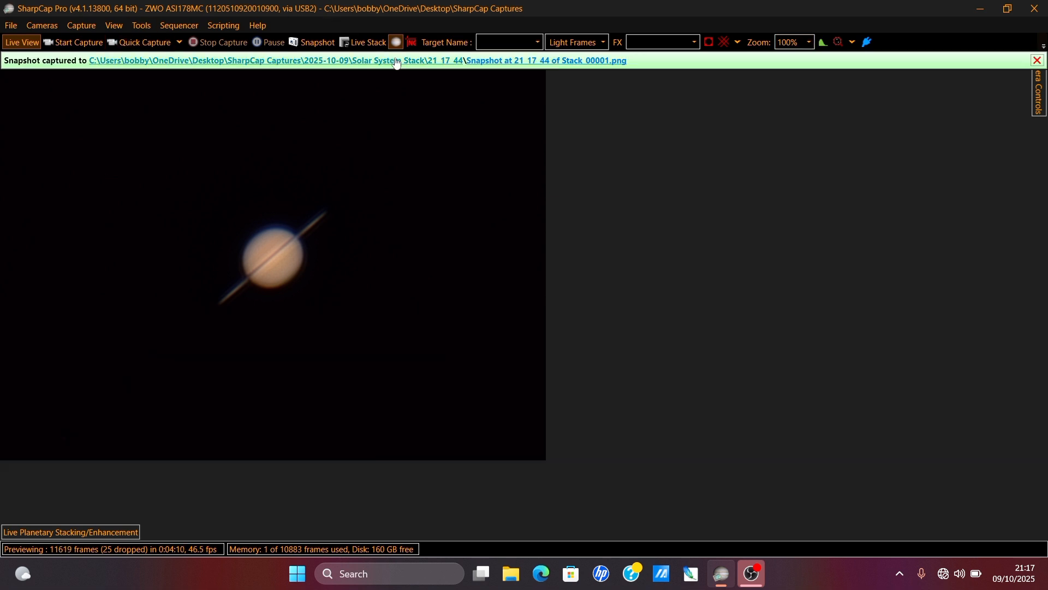
{"action": "left_click", "coordinate": [659, 42]}
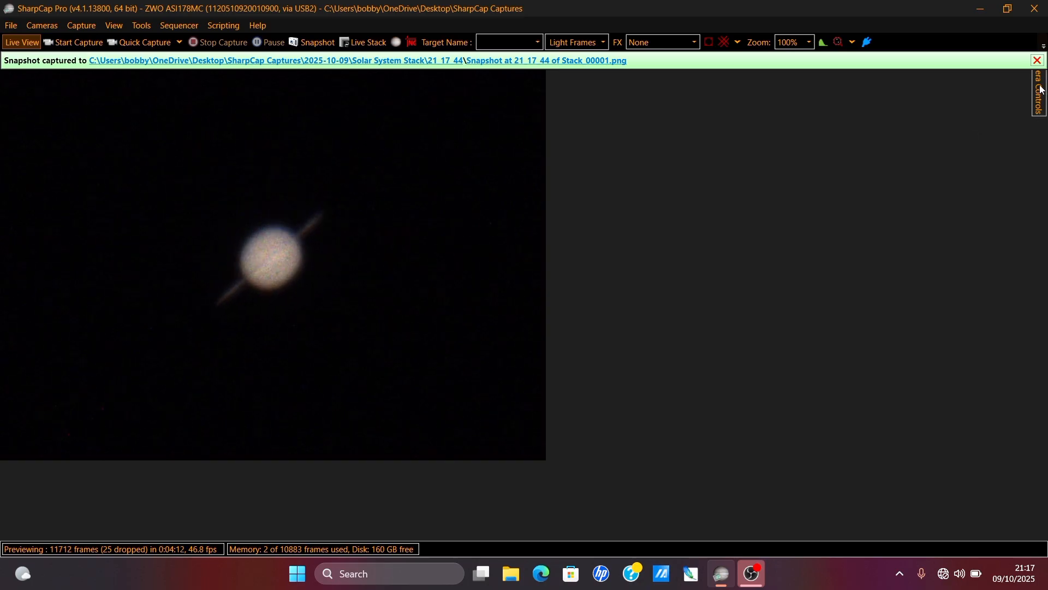
- Set the target name to Neptune and lower exposure to 500 ms with gain 260
{"action": "left_click", "coordinate": [1041, 91]}
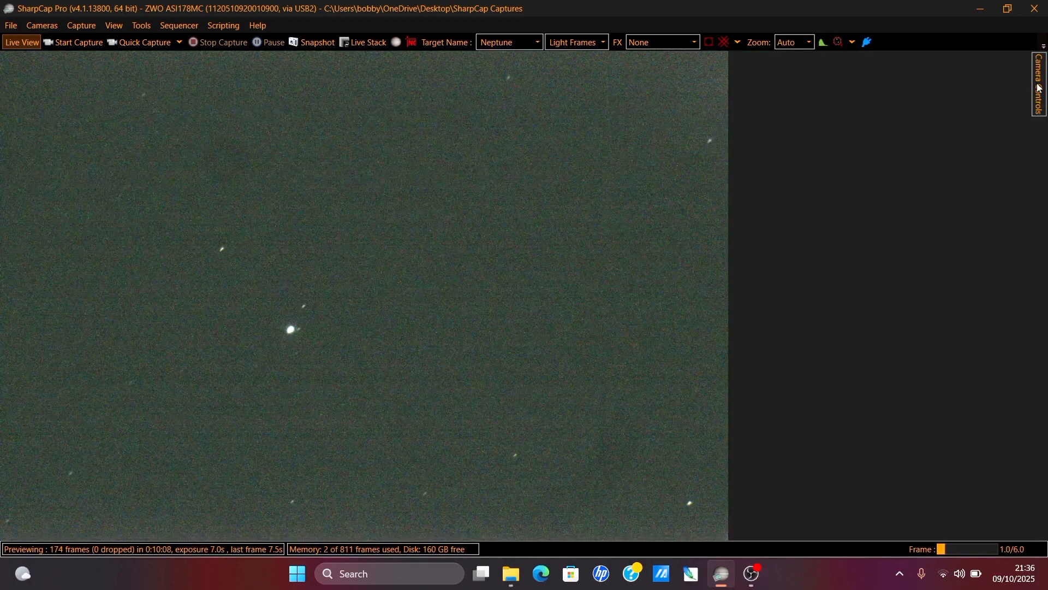
{"action": "left_click", "coordinate": [1039, 84]}
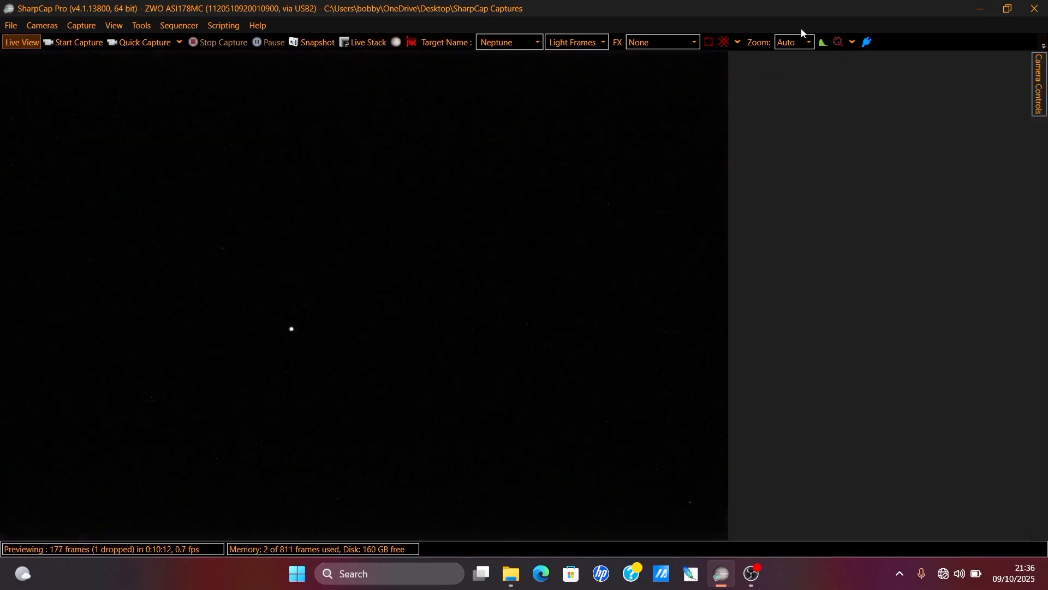
{"action": "left_click", "coordinate": [808, 42]}
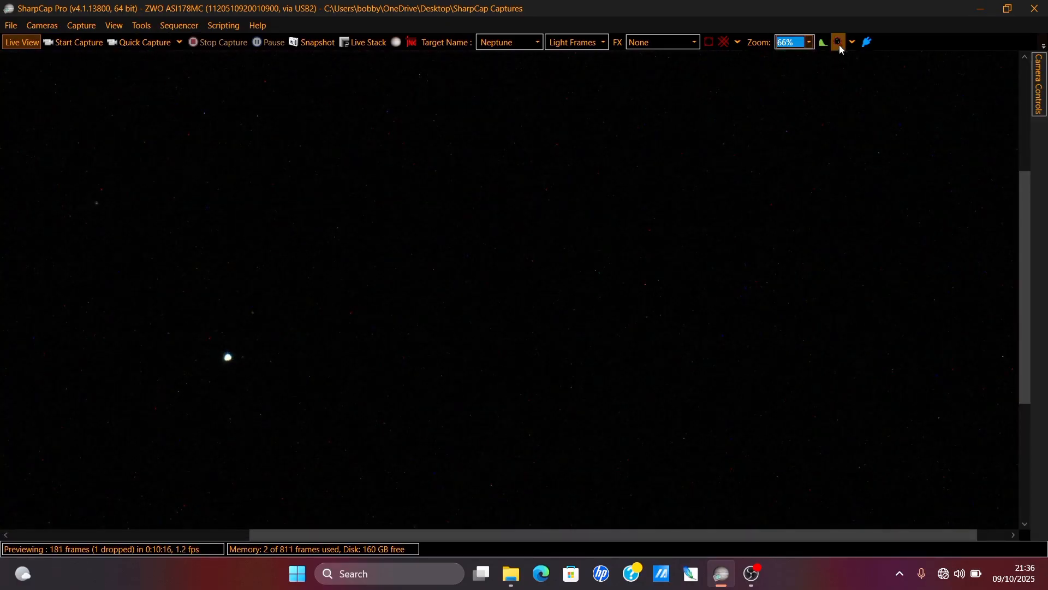
{"action": "left_click", "coordinate": [838, 43]}
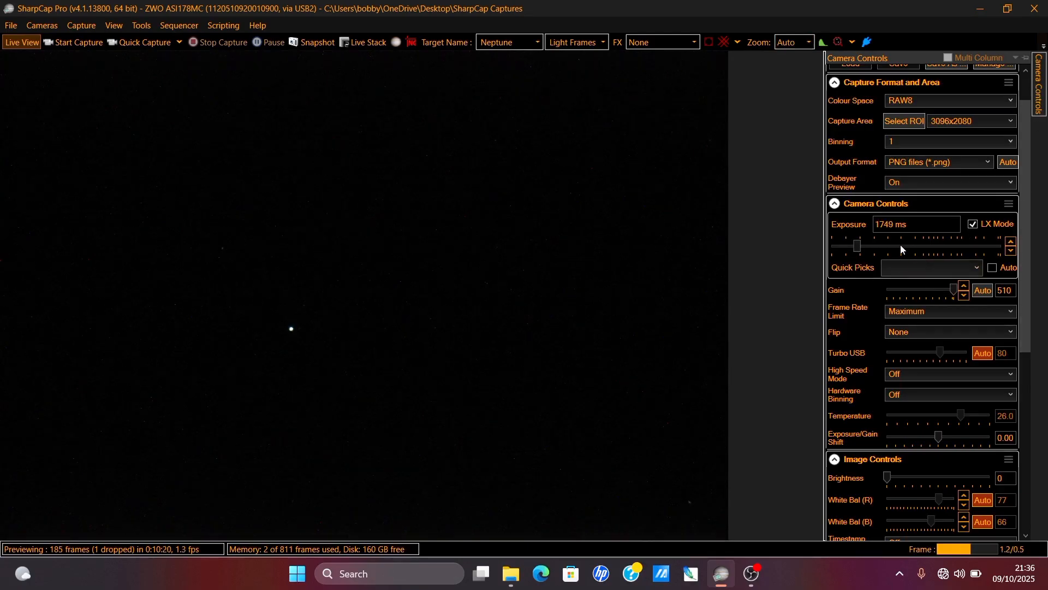
{"action": "mouse_move", "coordinate": [892, 296]}
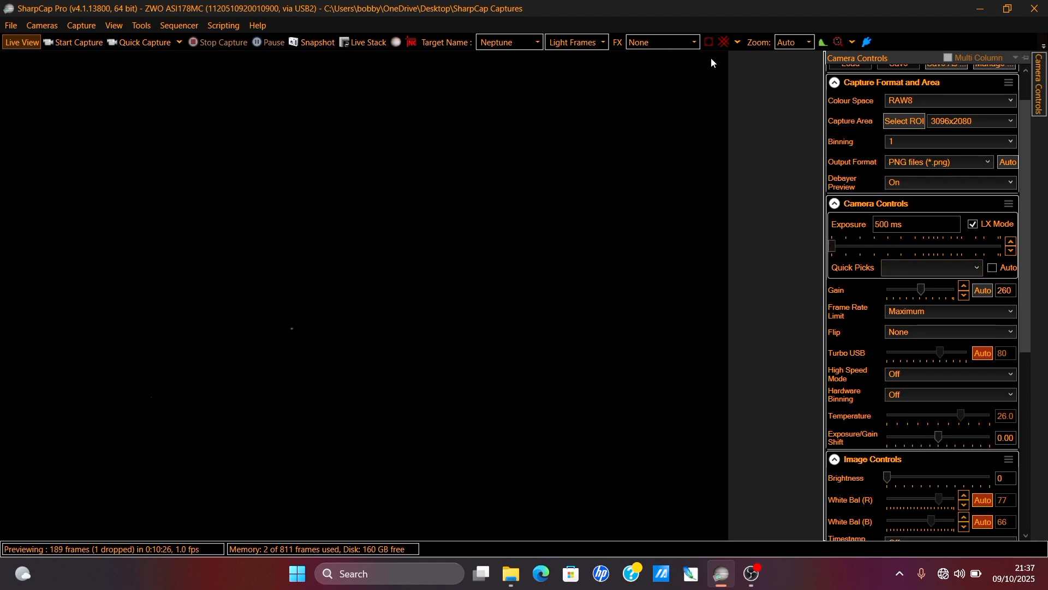
{"action": "left_click", "coordinate": [792, 43]}
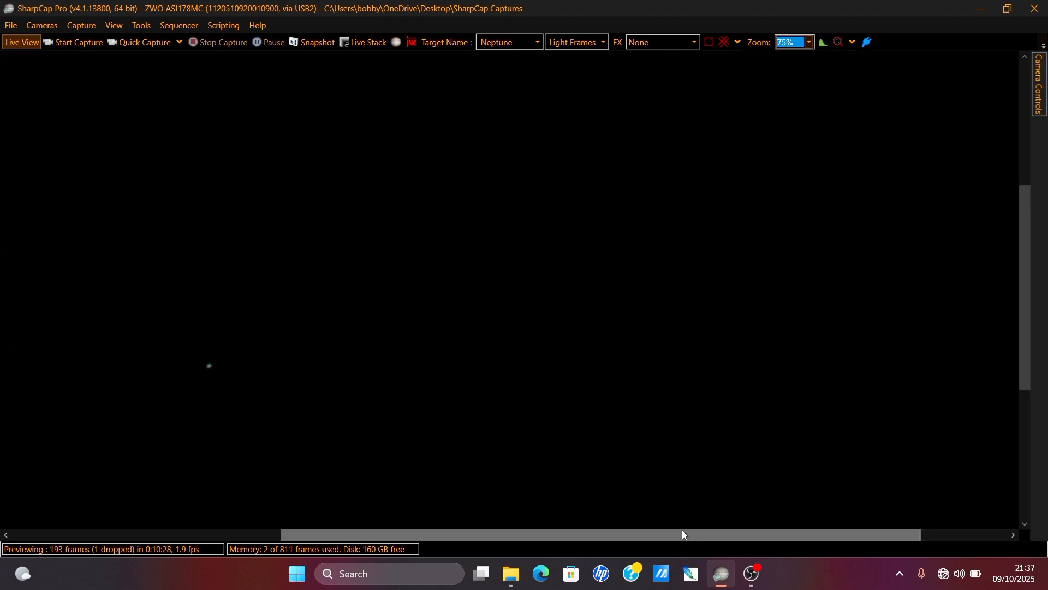
- Check Neptune's focus at 400% zoom, then return the view to Auto
{"action": "left_click", "coordinate": [809, 43]}
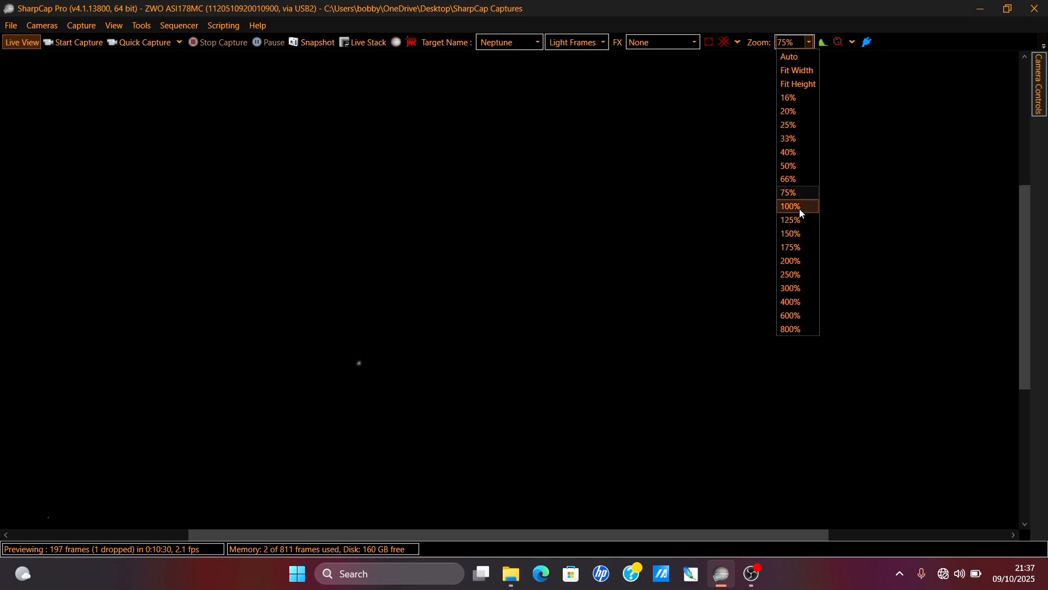
{"action": "left_click", "coordinate": [788, 301]}
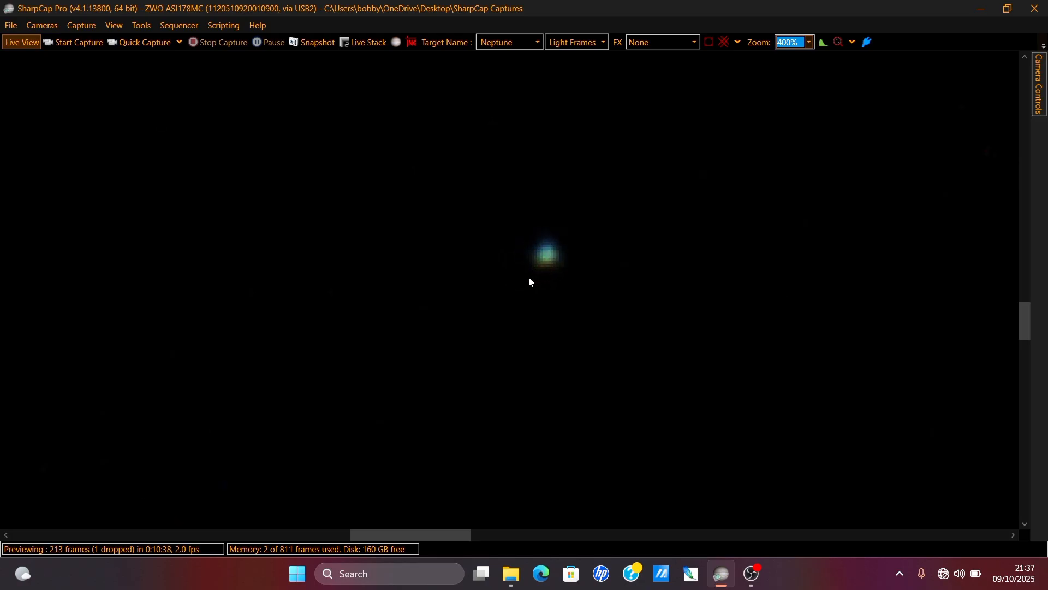
{"action": "mouse_move", "coordinate": [341, 26]}
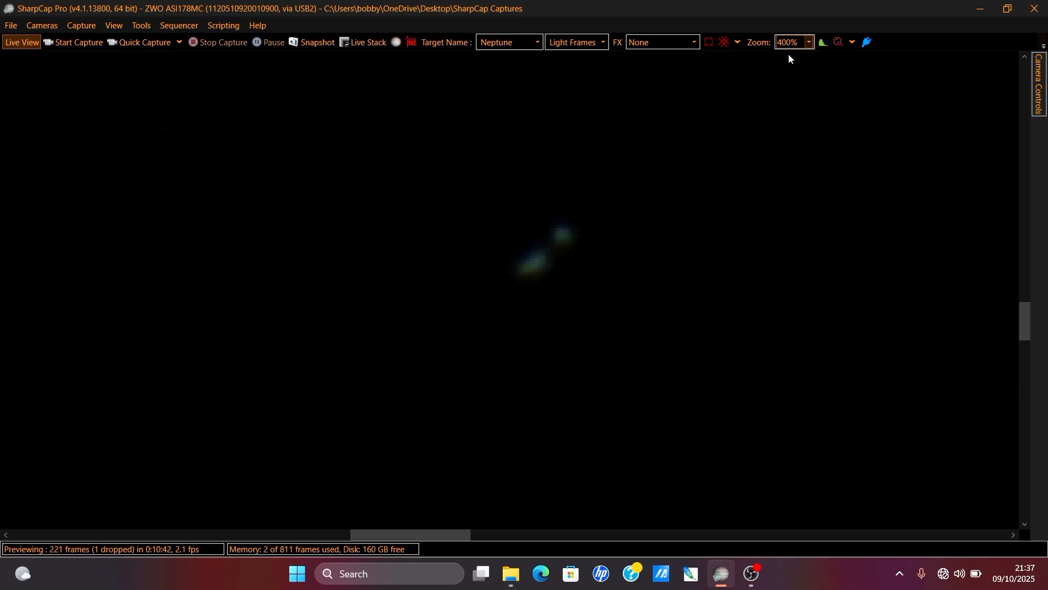
{"action": "left_click", "coordinate": [791, 43]}
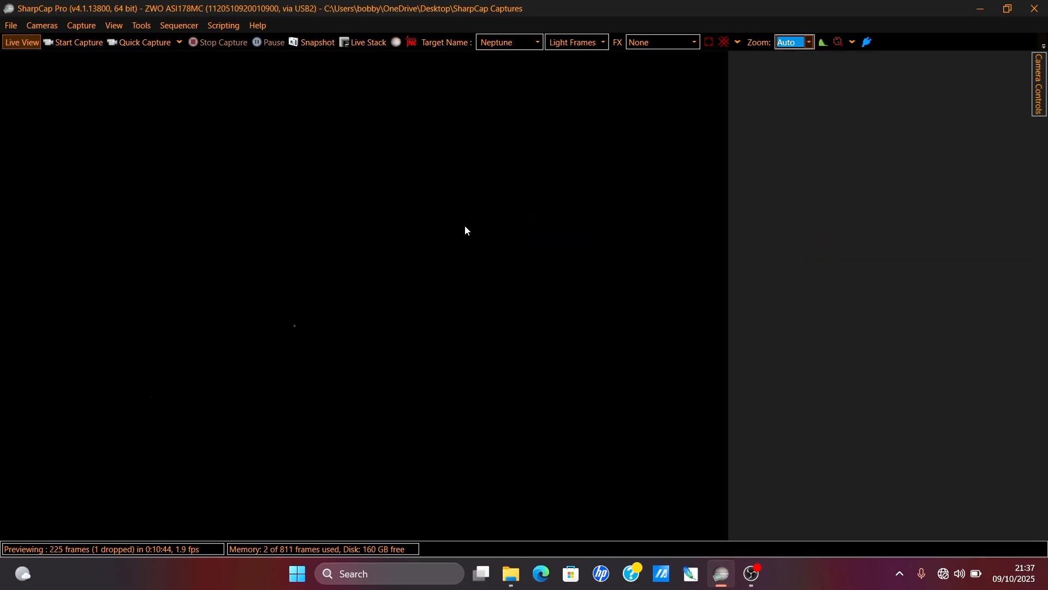
- Raise gain to 460 and exposure to 4 s so Neptune shows as a bright point near centre
{"action": "left_click", "coordinate": [1038, 85]}
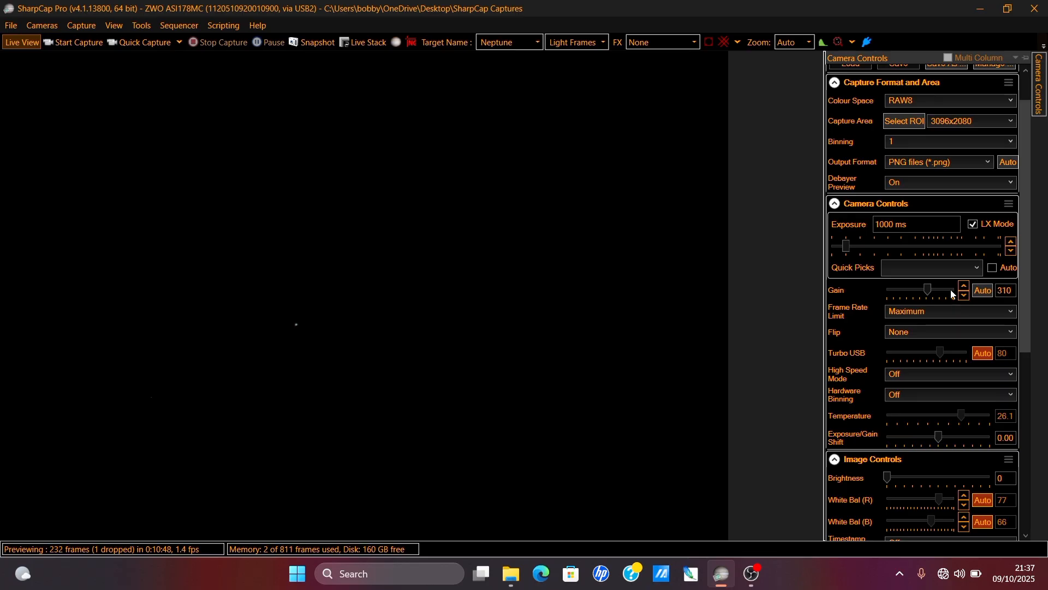
{"action": "left_click", "coordinate": [965, 286]}
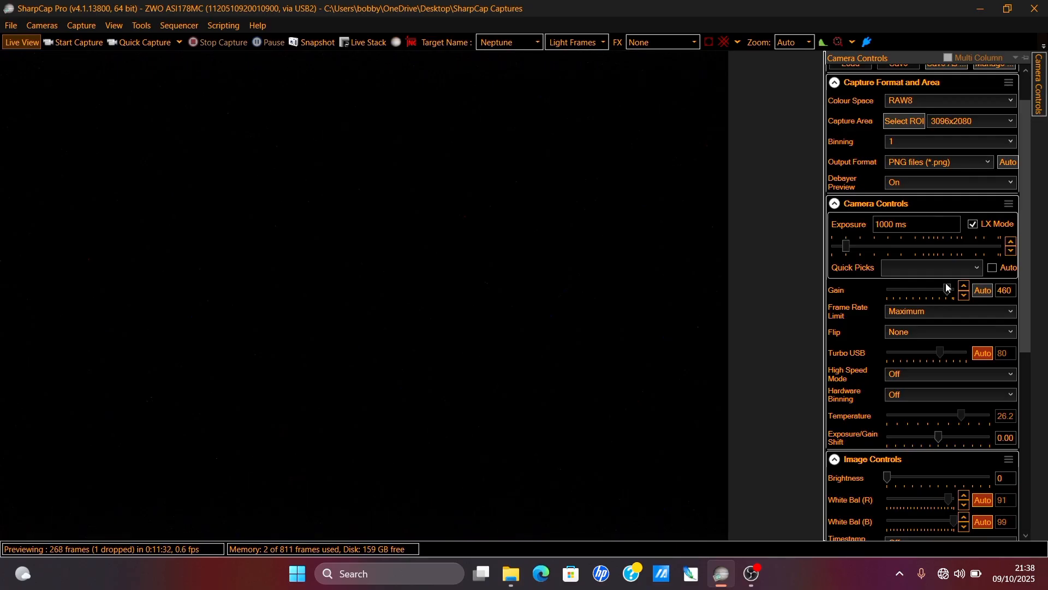
{"action": "left_click", "coordinate": [1011, 240]}
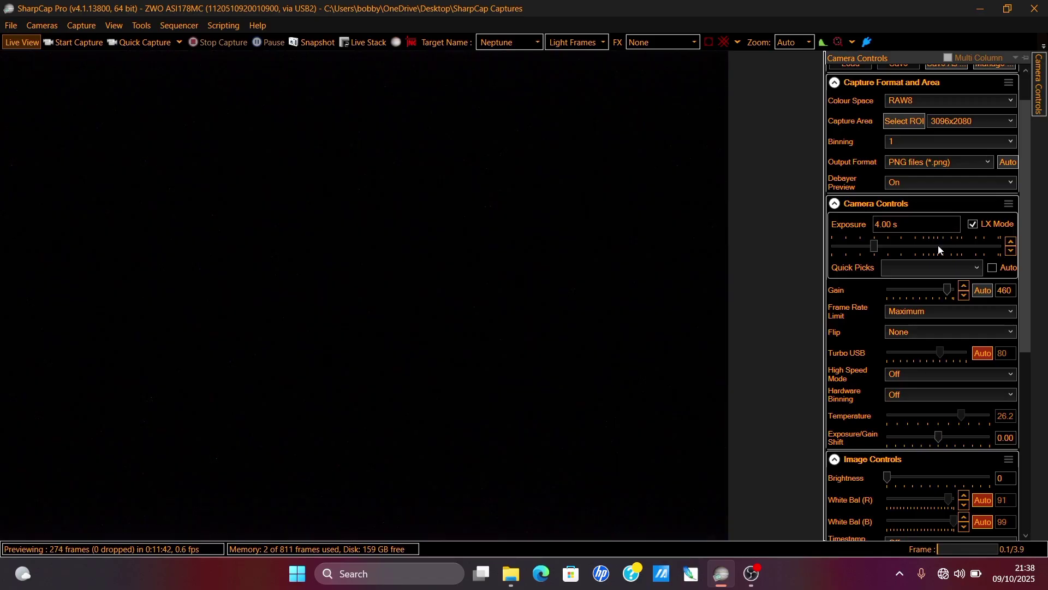
{"action": "left_click", "coordinate": [964, 286]}
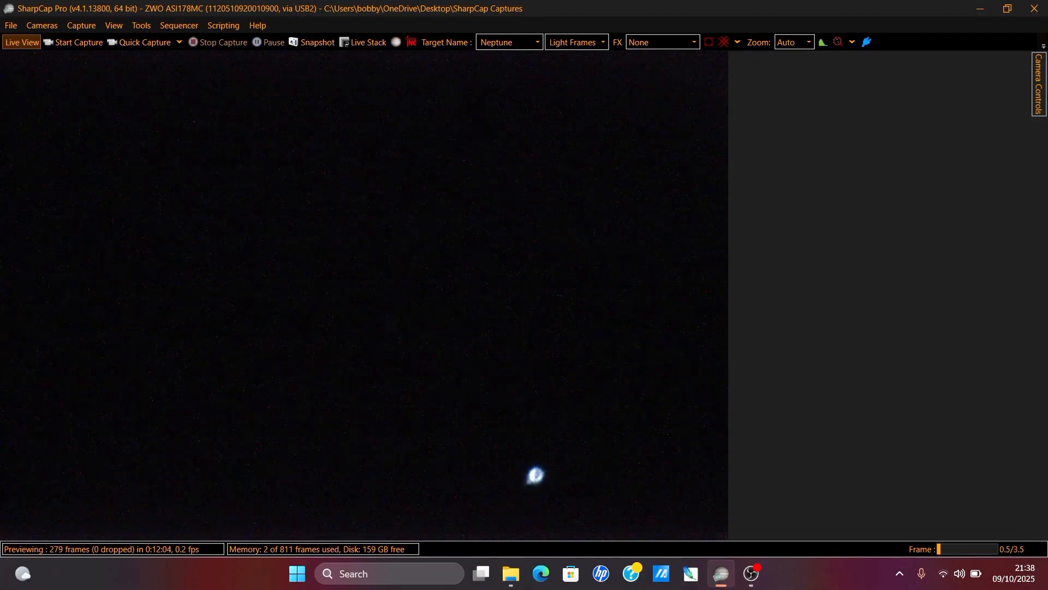
{"action": "left_click", "coordinate": [1041, 85]}
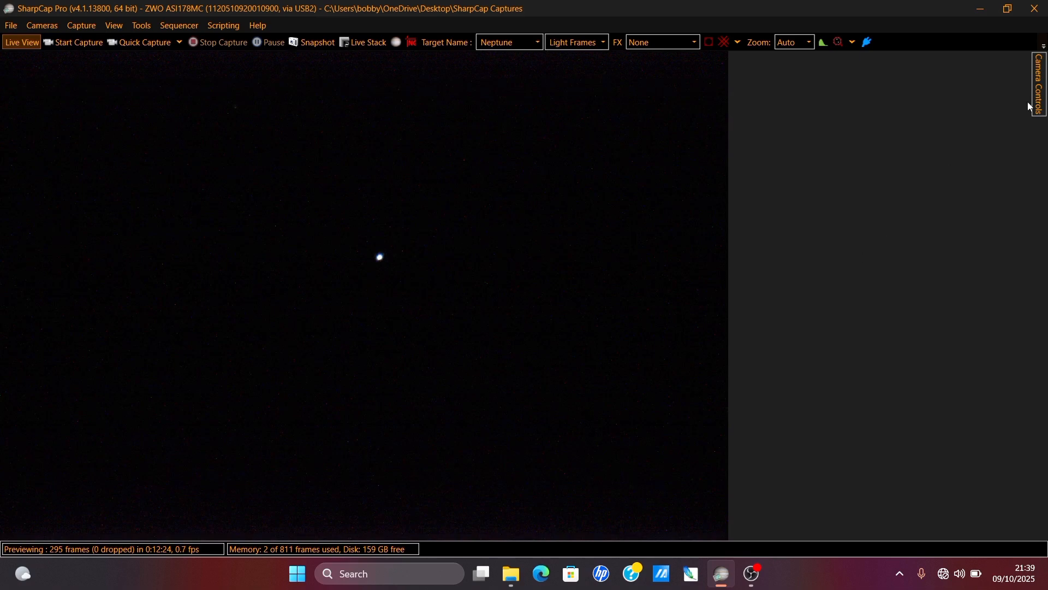
- Set an 800x600 capture area with Track Planet centred, exposure 500 ms, gain 410, at 200% zoom
{"action": "left_click", "coordinate": [1038, 84]}
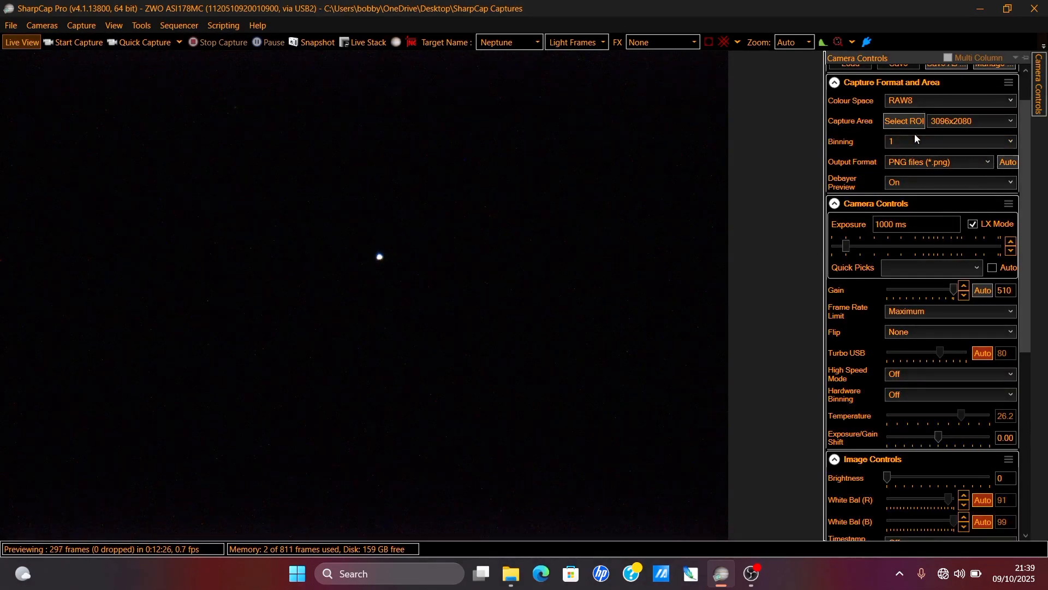
{"action": "left_click", "coordinate": [1010, 121]}
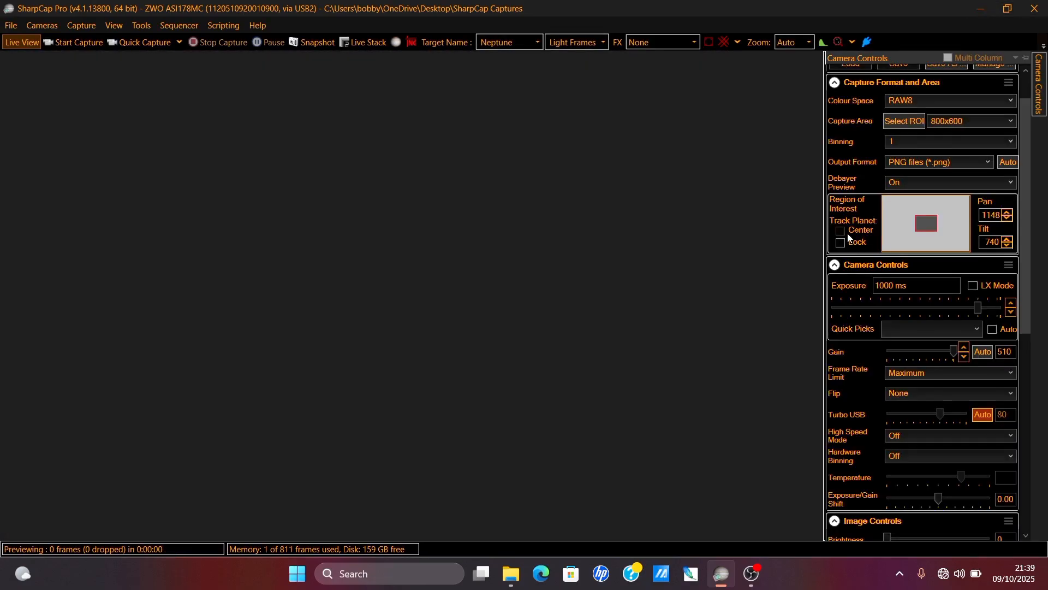
{"action": "left_click", "coordinate": [841, 231]}
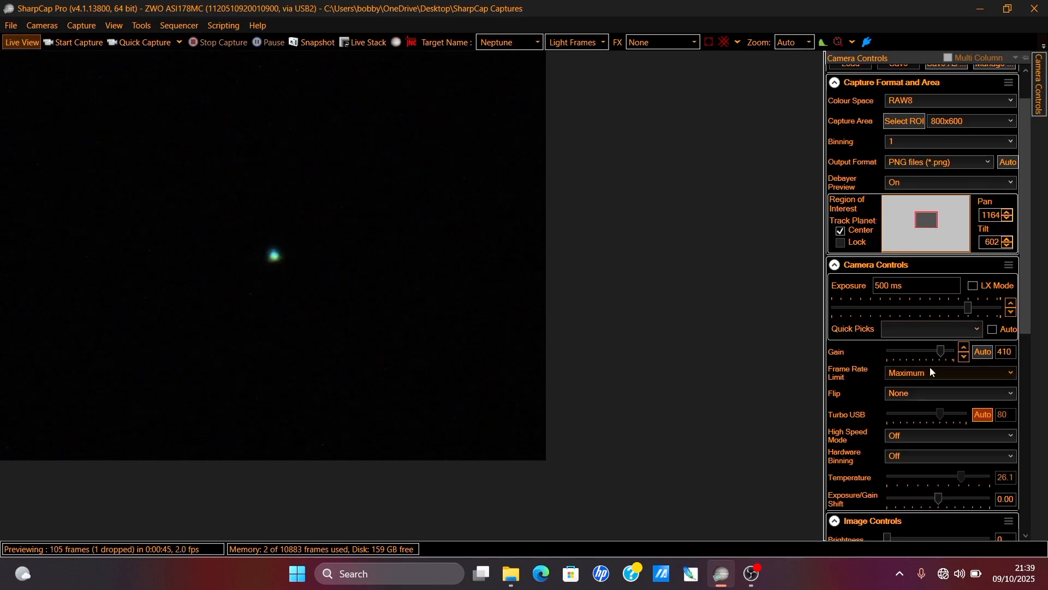
{"action": "left_click", "coordinate": [793, 42]}
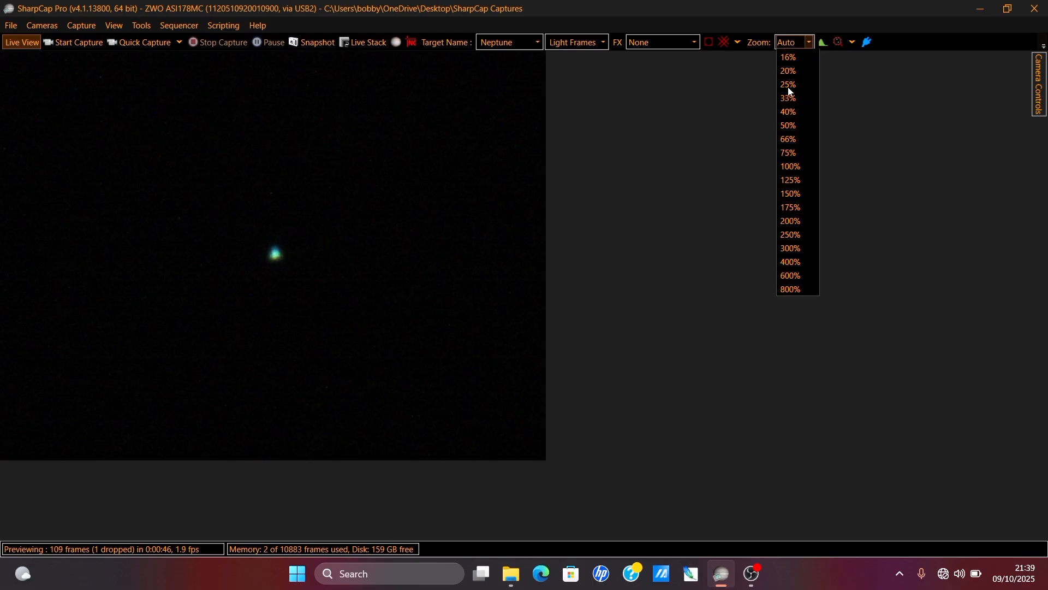
{"action": "left_click", "coordinate": [790, 180]}
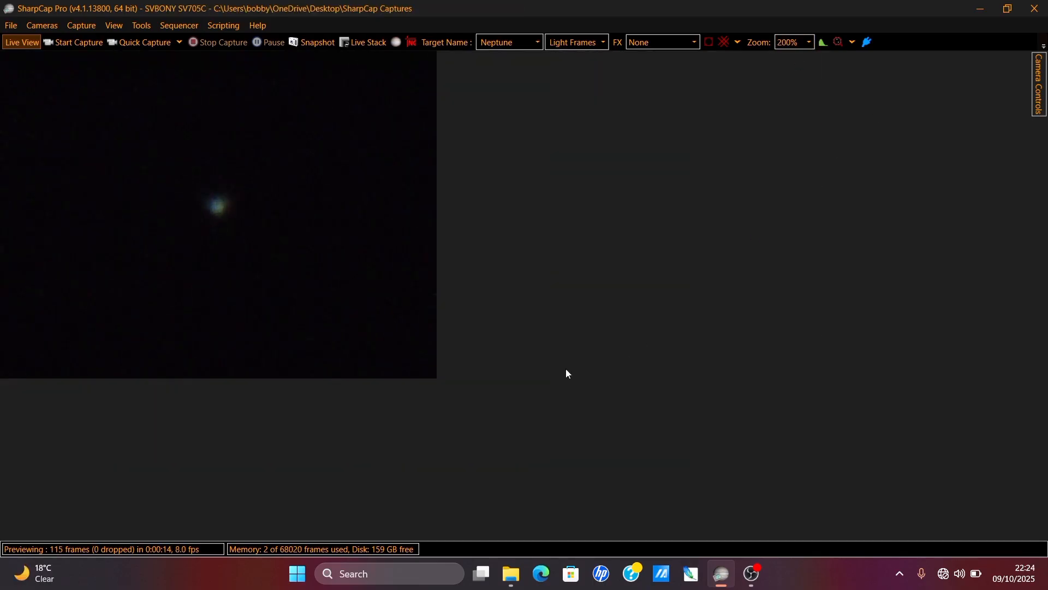
- Check the SV705C settings (320x240, 126 ms, gain 457) and collapse the Camera Controls panel
{"action": "left_click", "coordinate": [1041, 85]}
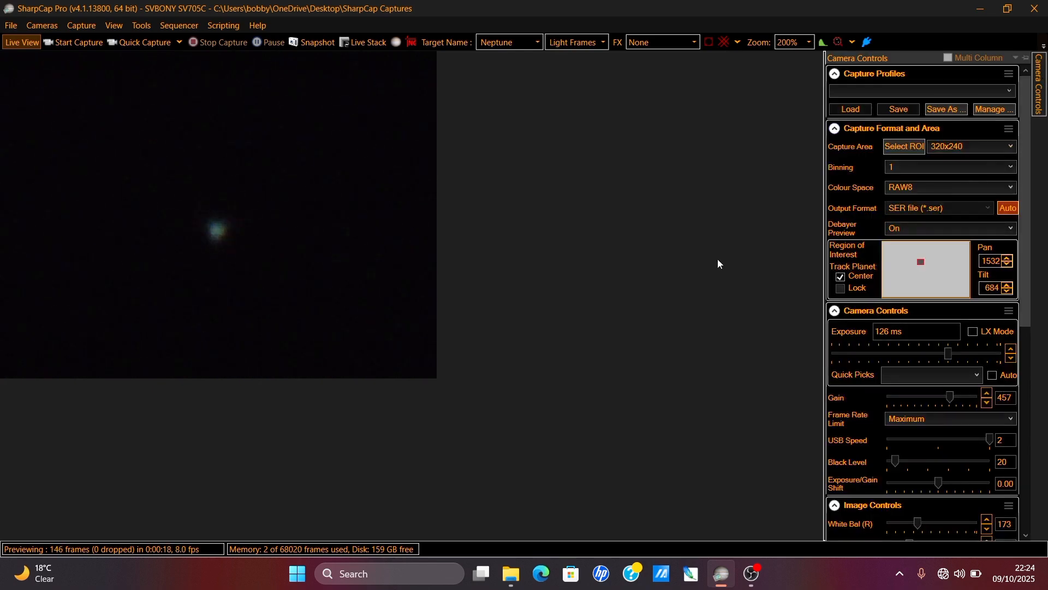
{"action": "left_click", "coordinate": [1038, 57]}
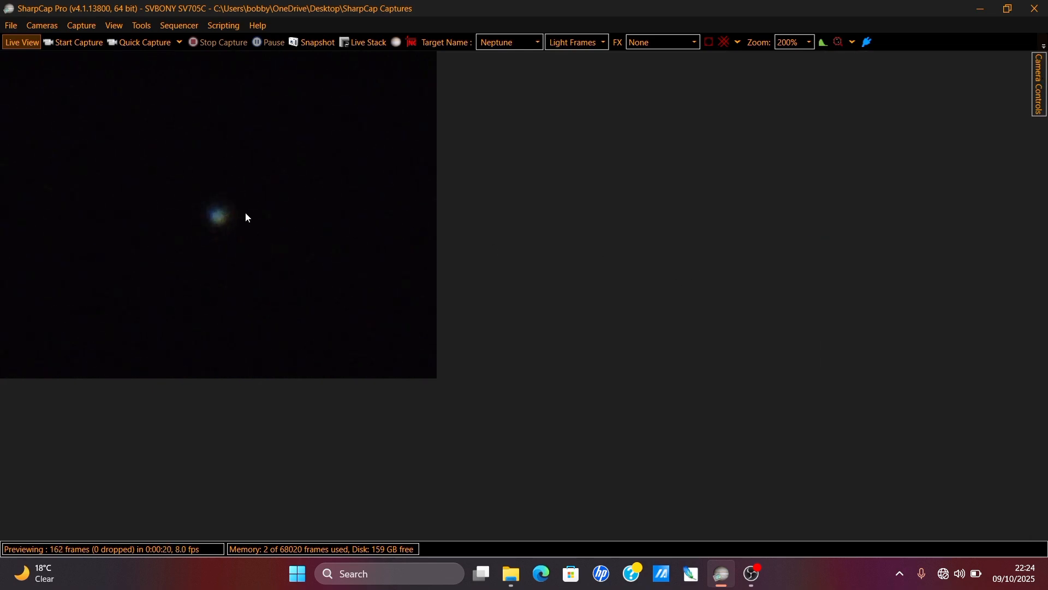
{"action": "mouse_move", "coordinate": [334, 309]}
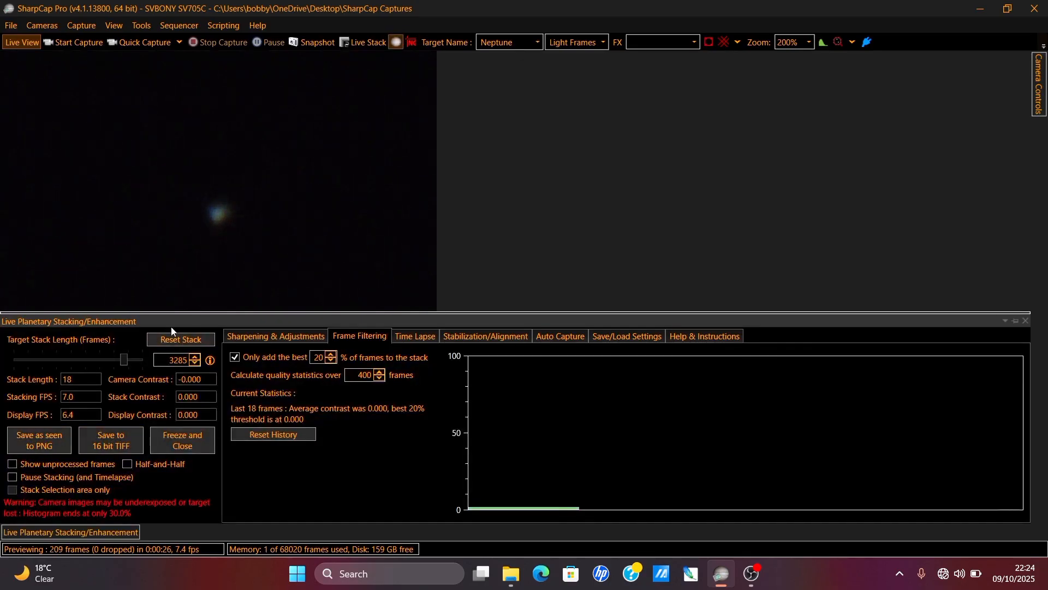
- Restart the stack and boost brightness to 1.348 and gamma to 1.204 in Sharpening & Adjustments
{"action": "left_click", "coordinate": [180, 340]}
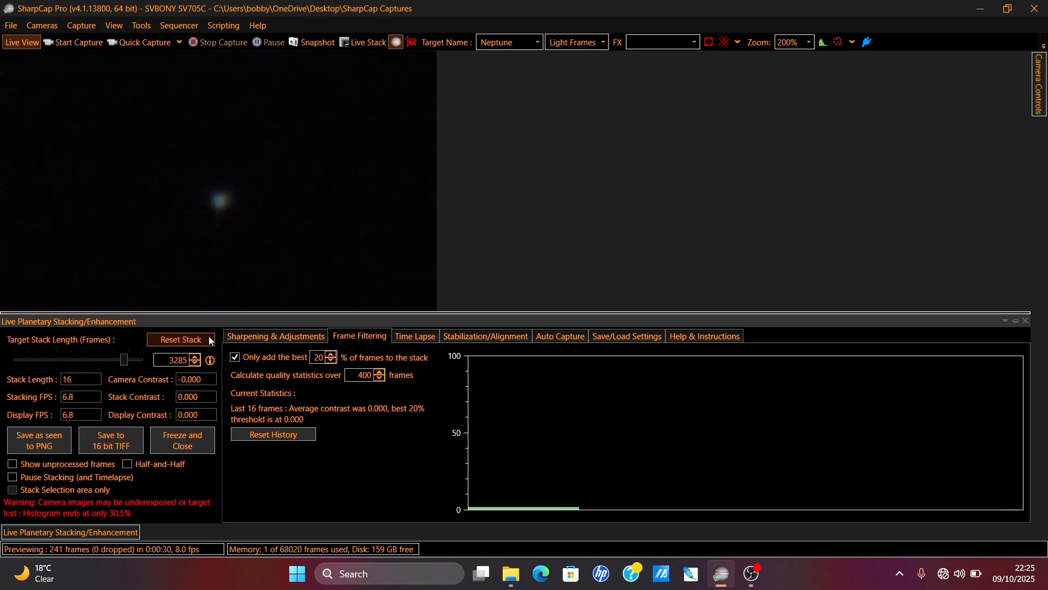
{"action": "left_click", "coordinate": [275, 336]}
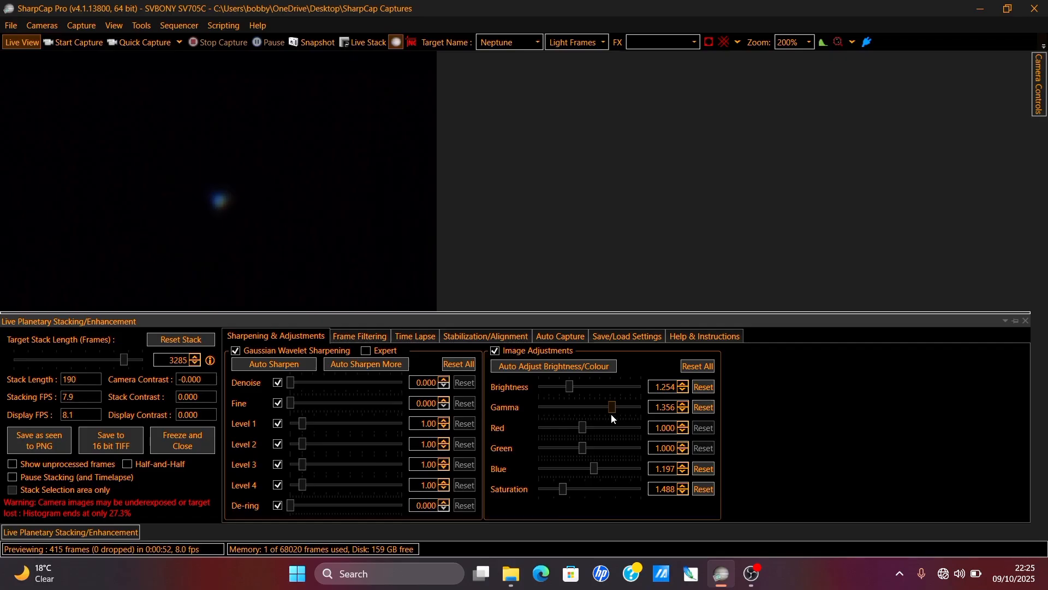
{"action": "left_click", "coordinate": [703, 406]}
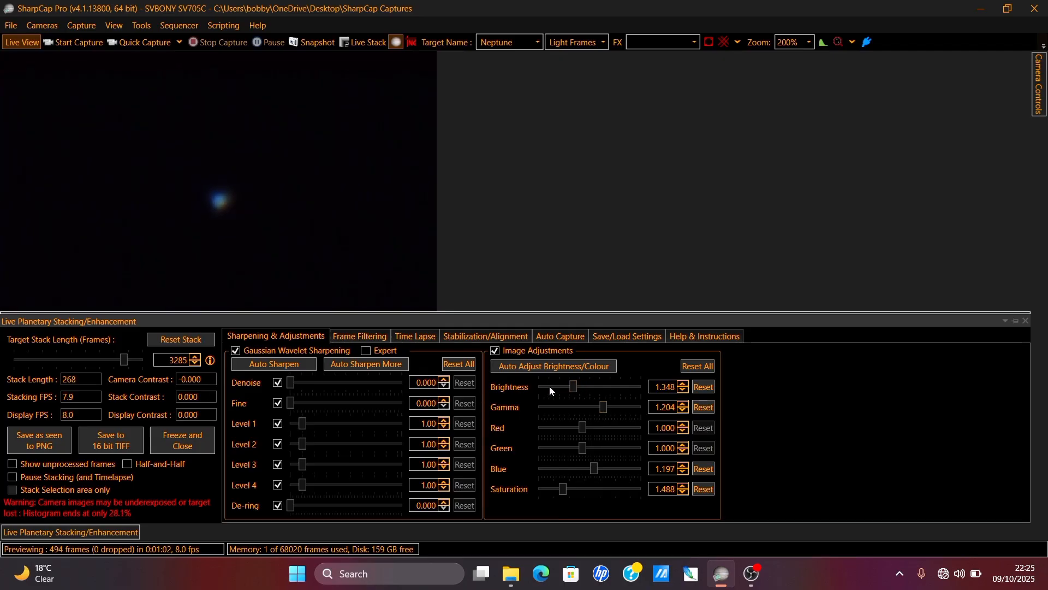
{"action": "left_click", "coordinate": [1023, 321]}
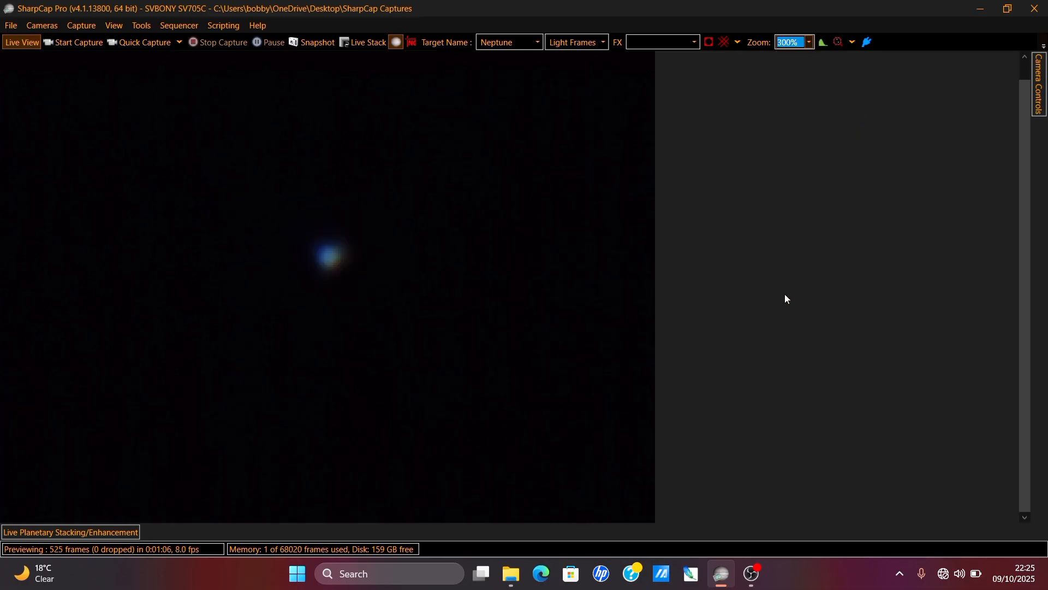
{"action": "mouse_move", "coordinate": [816, 50]}
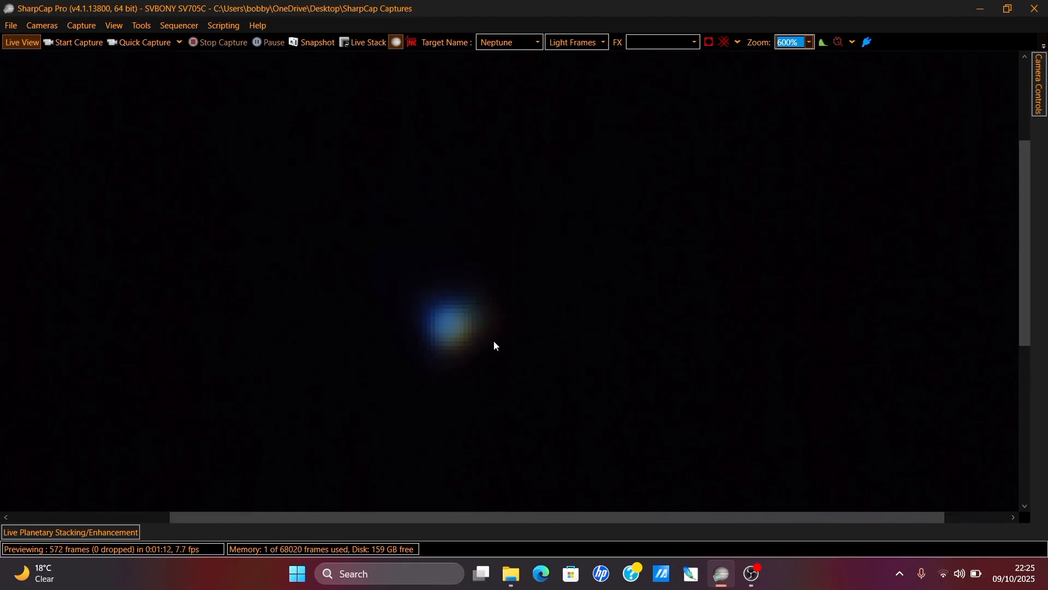
- Inspect Neptune at other zoom levels, return to 200% and collapse the stacking panel
{"action": "left_click", "coordinate": [808, 41]}
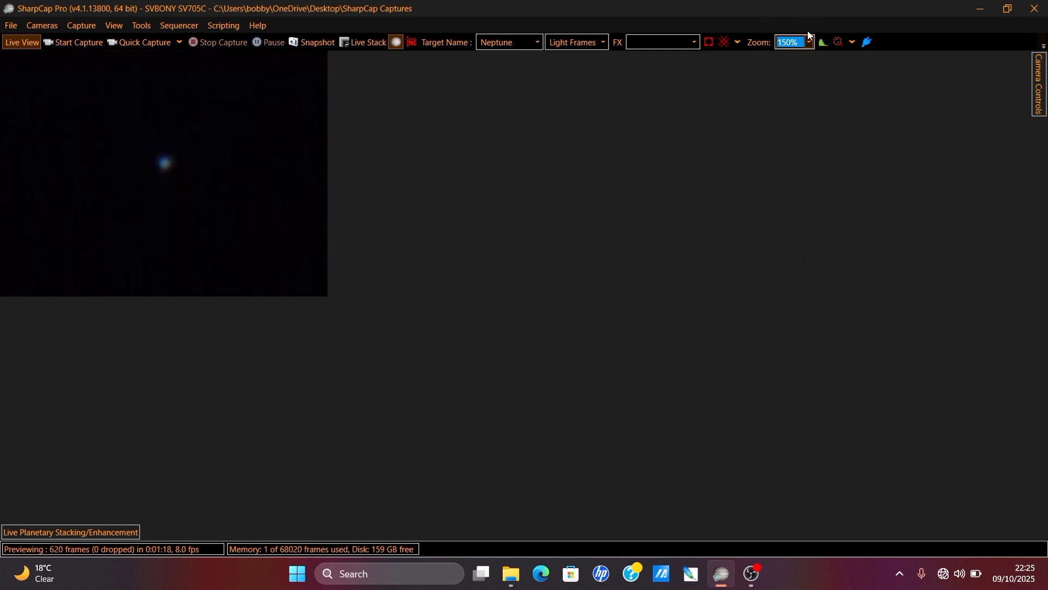
{"action": "left_click", "coordinate": [808, 42]}
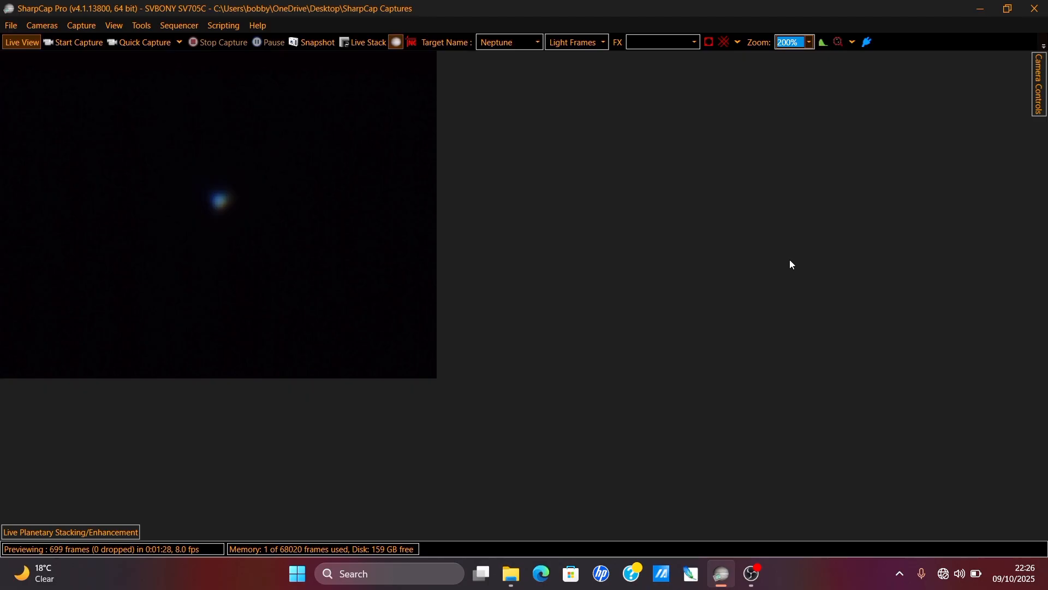
{"action": "left_click", "coordinate": [70, 532]}
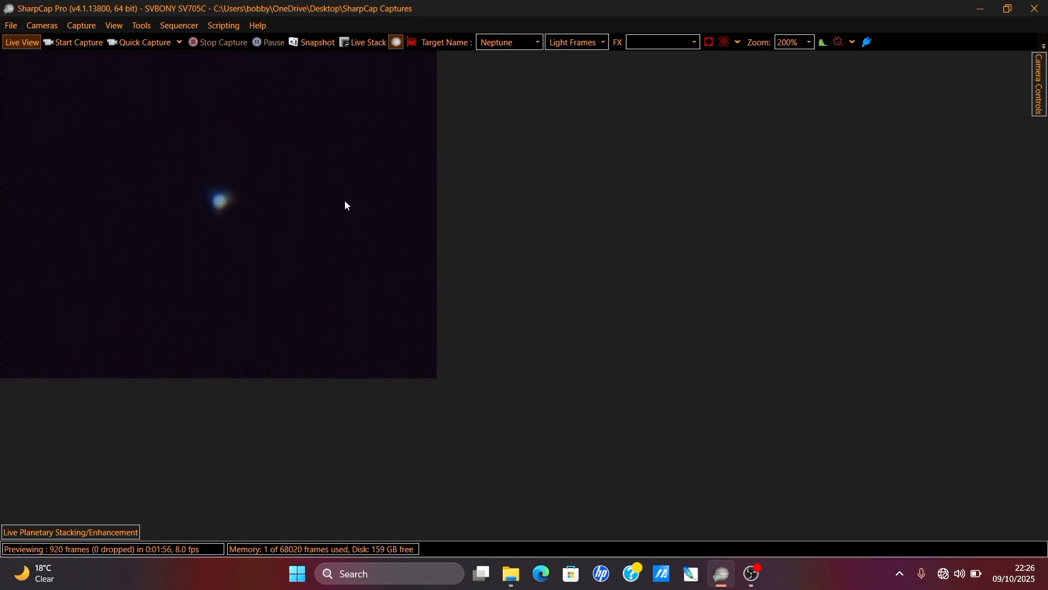
{"action": "mouse_move", "coordinate": [282, 157]}
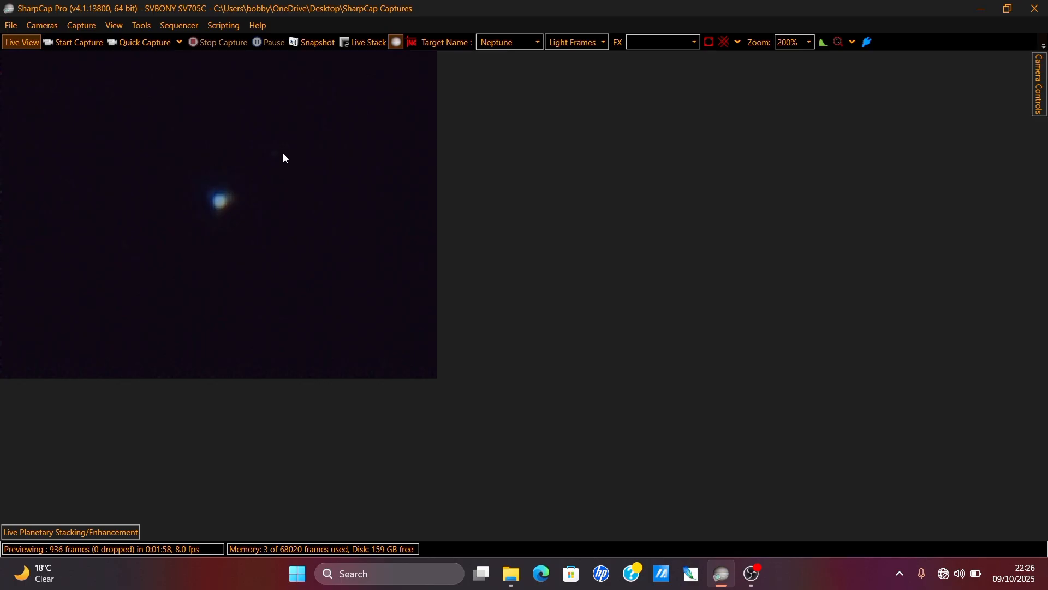
{"action": "mouse_move", "coordinate": [531, 151]}
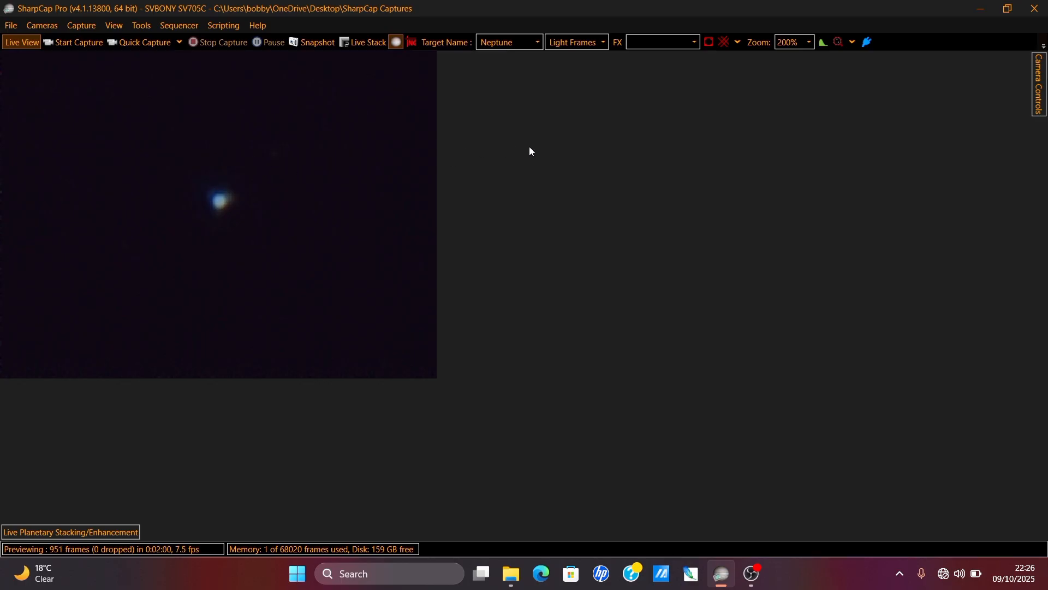
- Set denoise 0.382 and gamma 1.268, then save the Neptune stack as seen to PNG
{"action": "left_click", "coordinate": [70, 532]}
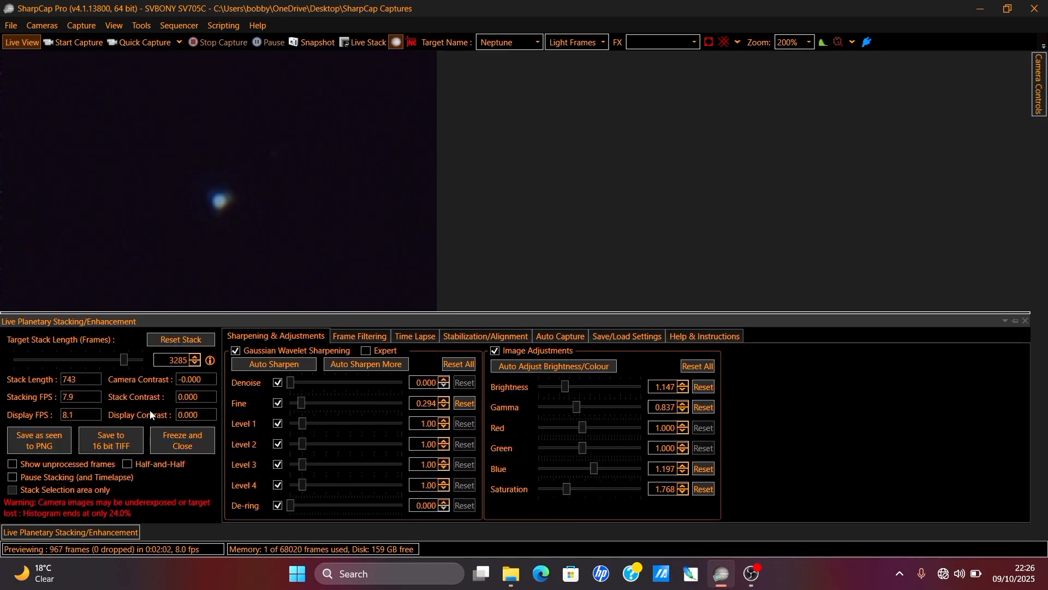
{"action": "left_click", "coordinate": [1005, 320]}
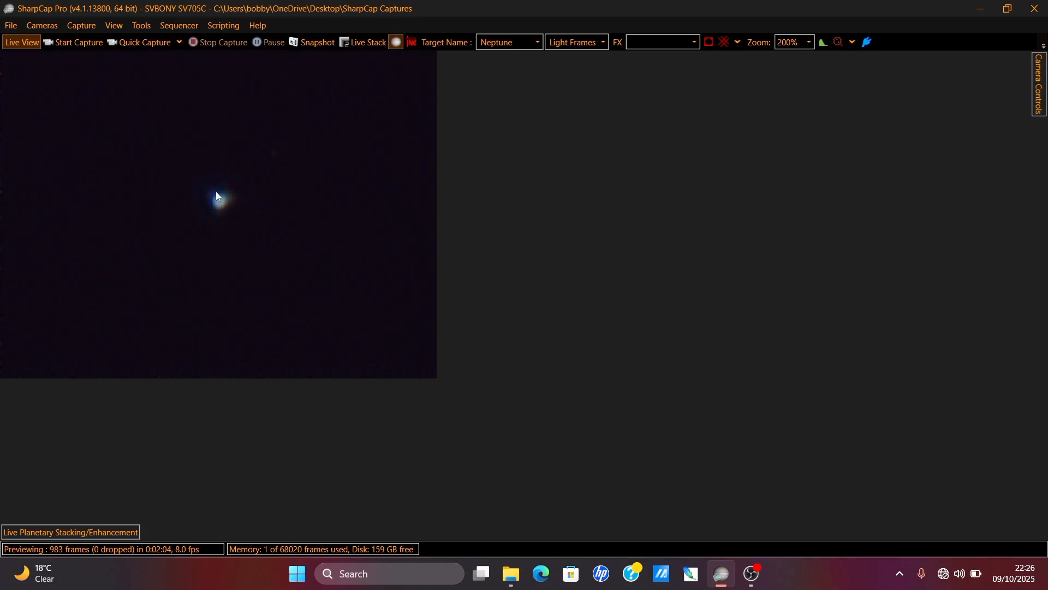
{"action": "left_click", "coordinate": [70, 532]}
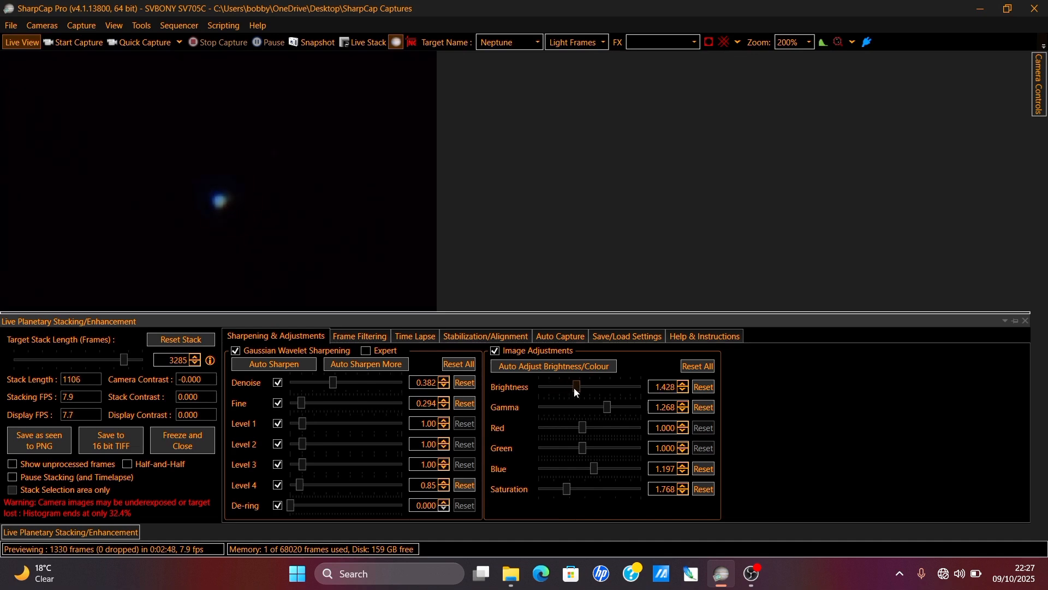
{"action": "left_click", "coordinate": [1014, 323]}
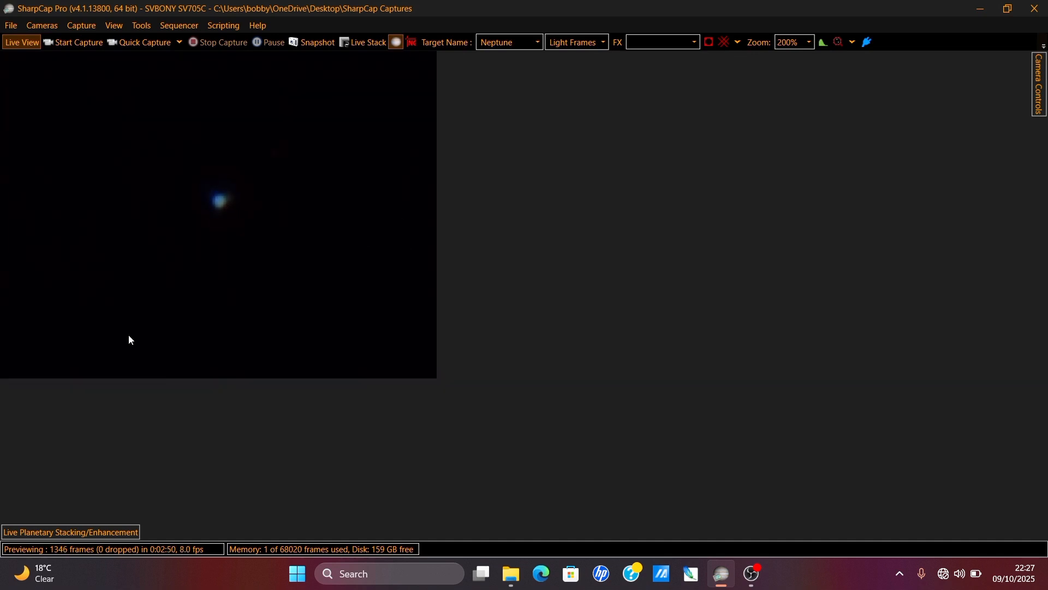
{"action": "mouse_move", "coordinate": [189, 351]}
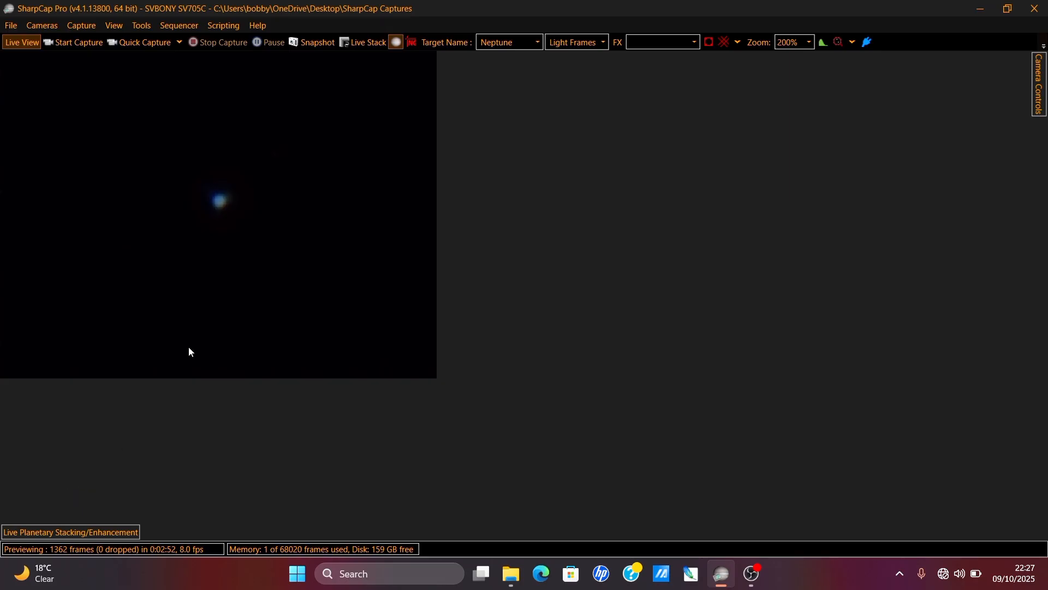
{"action": "left_click", "coordinate": [70, 531]}
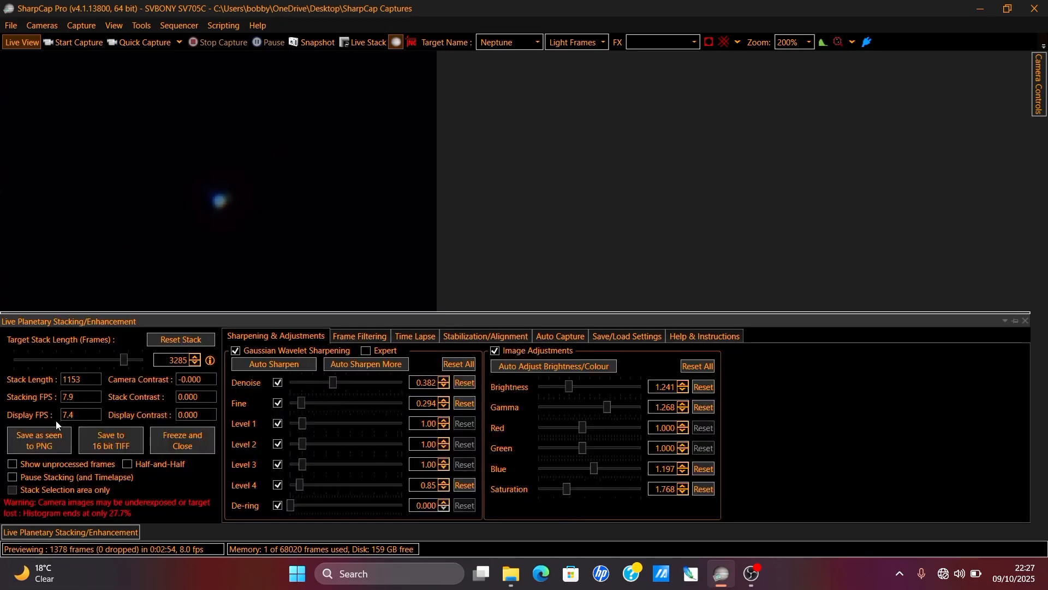
{"action": "left_click", "coordinate": [312, 42]}
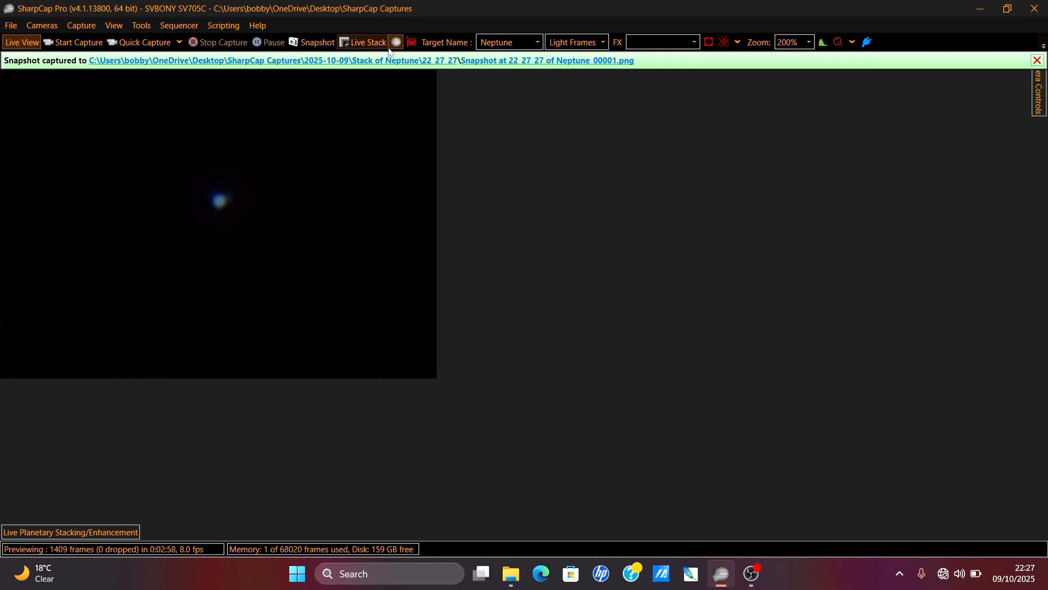
- Stop live stacking and dismiss the PHD2 guiding failure notice
{"action": "left_click", "coordinate": [366, 43]}
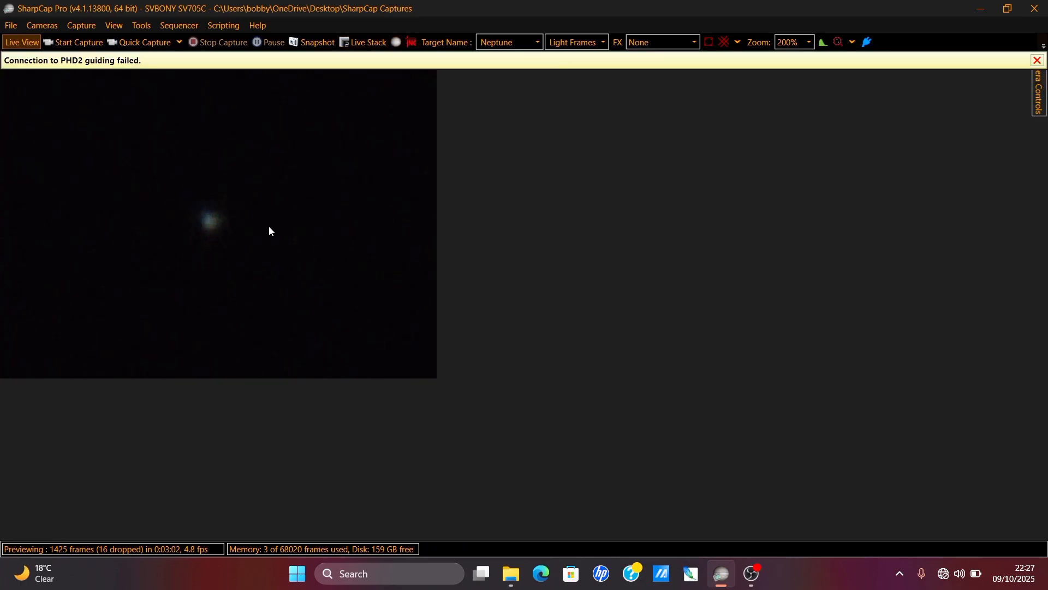
{"action": "left_click", "coordinate": [1038, 60]}
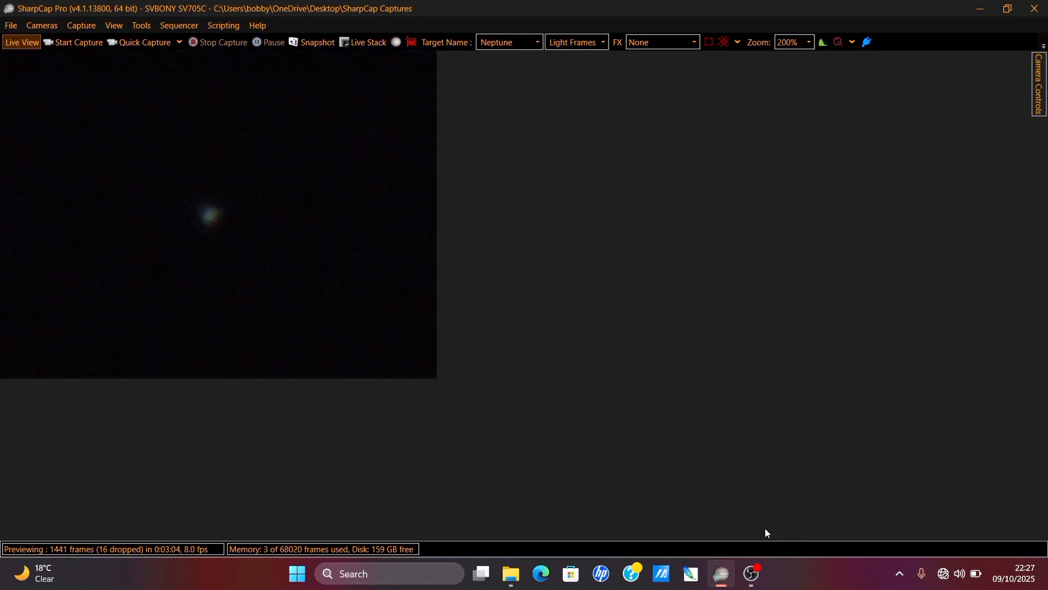
{"action": "mouse_move", "coordinate": [744, 408]}
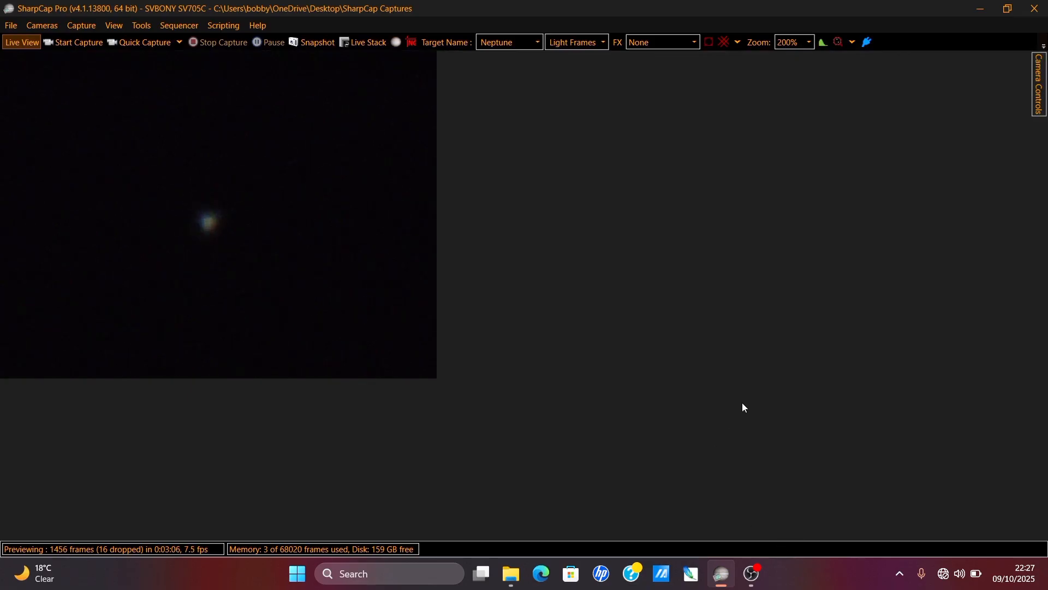
{"action": "mouse_move", "coordinate": [240, 245]}
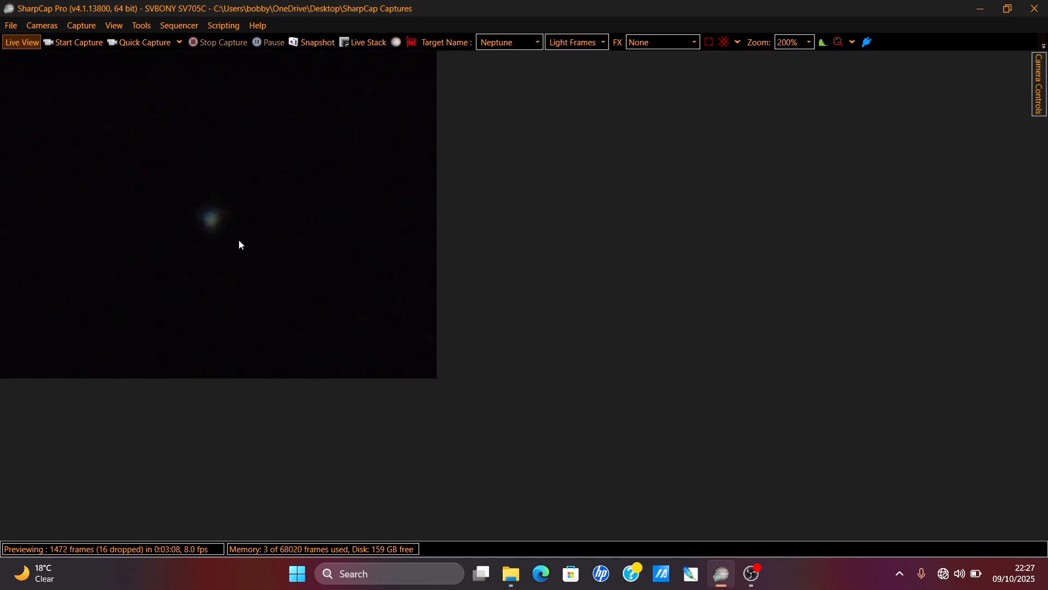